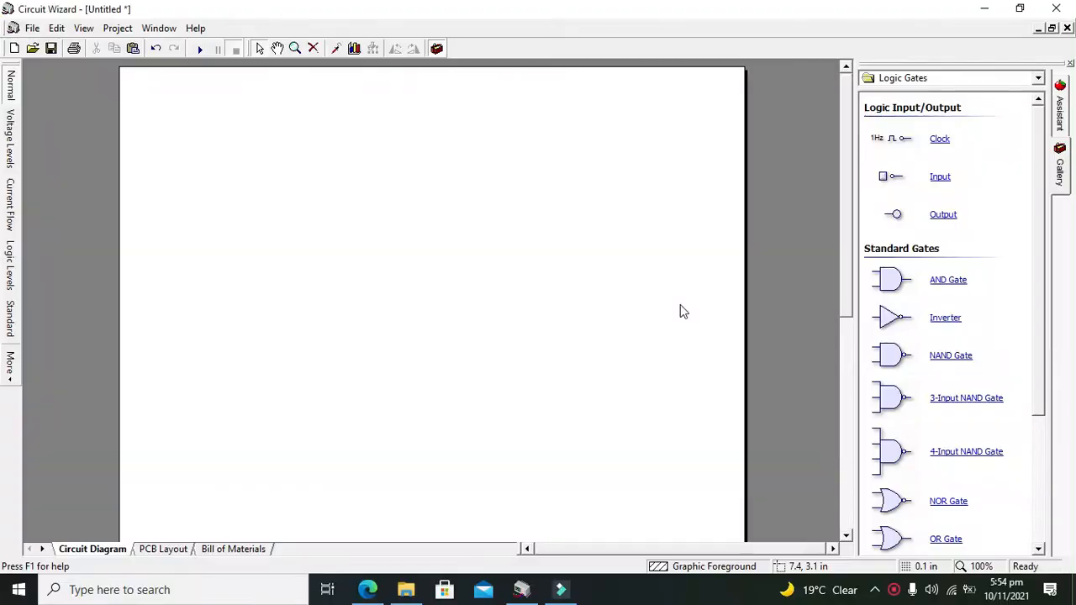
pyautogui.moveTo(689, 311)
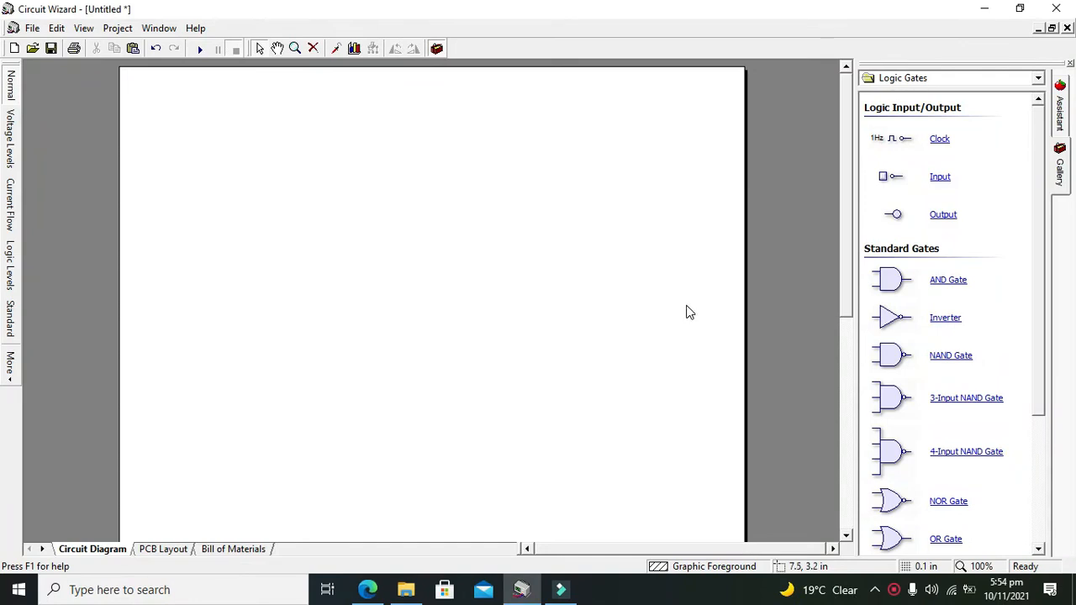
pyautogui.moveTo(541, 309)
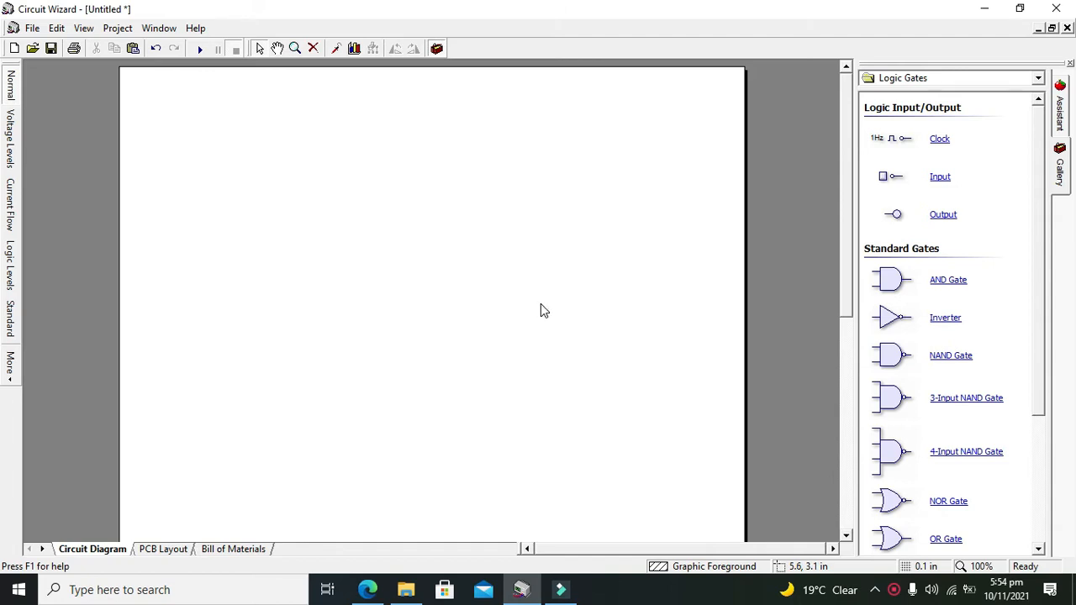
pyautogui.moveTo(1057, 200)
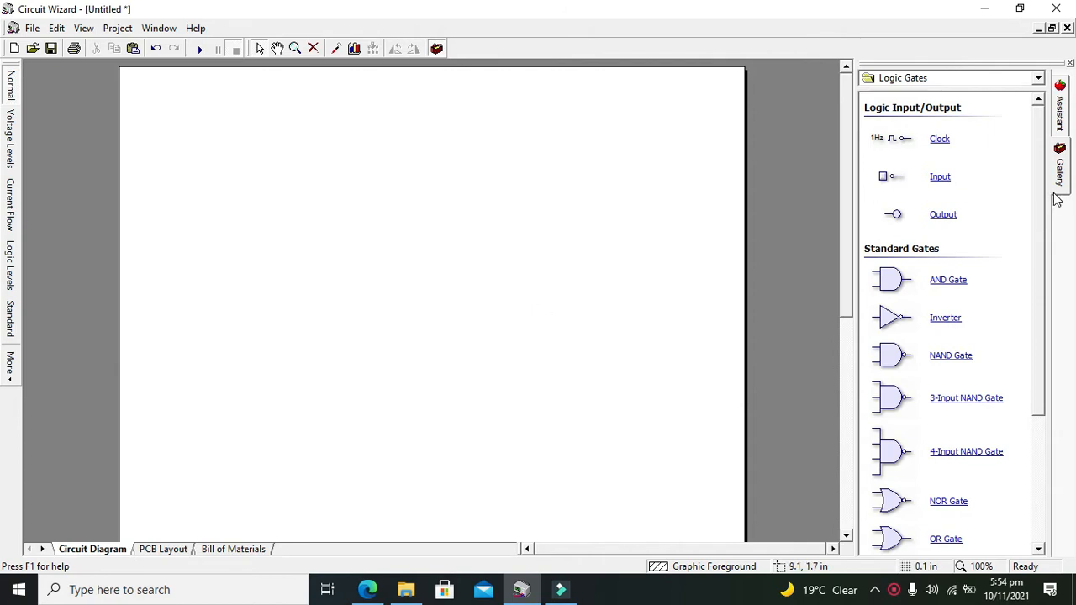
# - Create a new blank Electronics Project from File > New
pyautogui.scroll(-3)
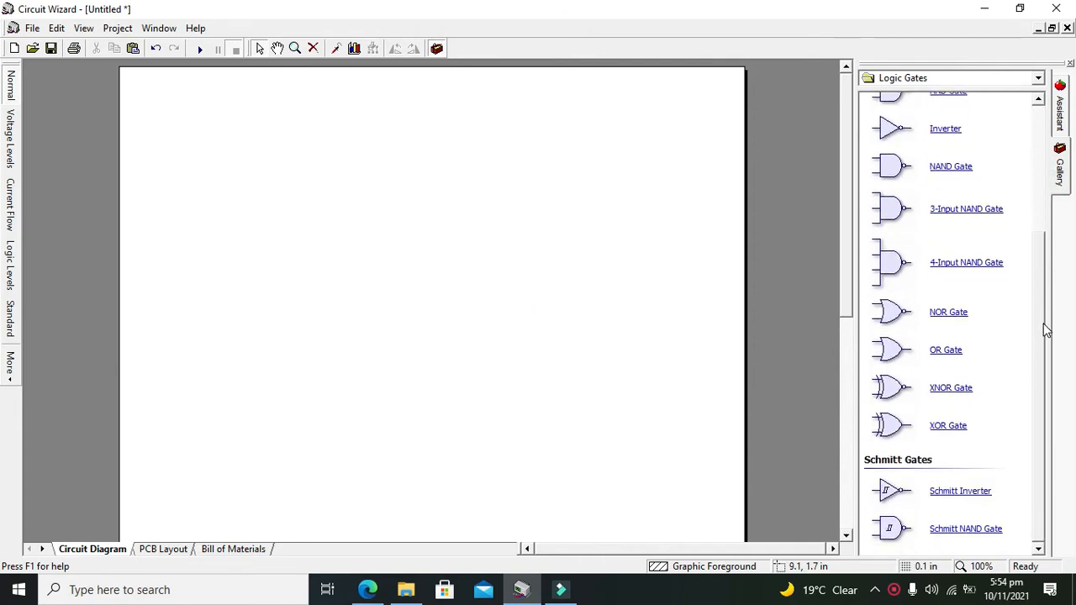
pyautogui.scroll(3)
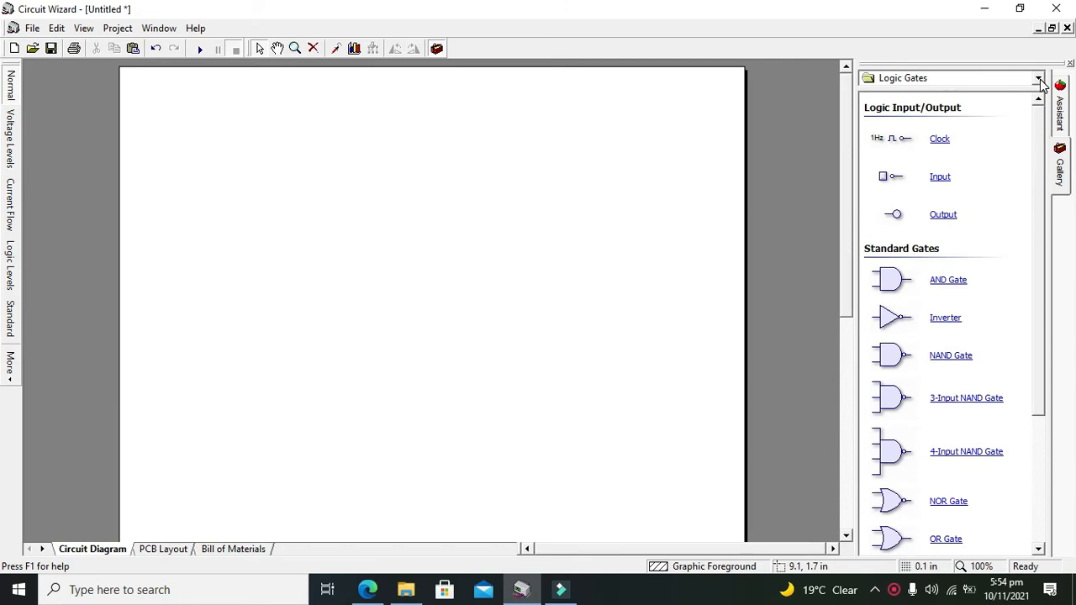
pyautogui.click(1039, 77)
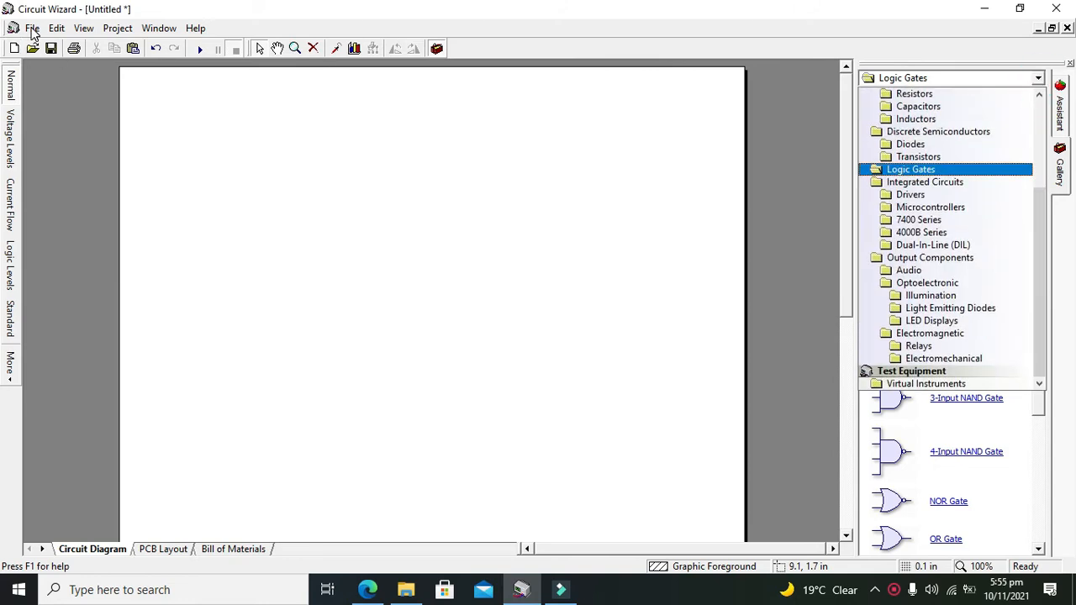
pyautogui.click(34, 27)
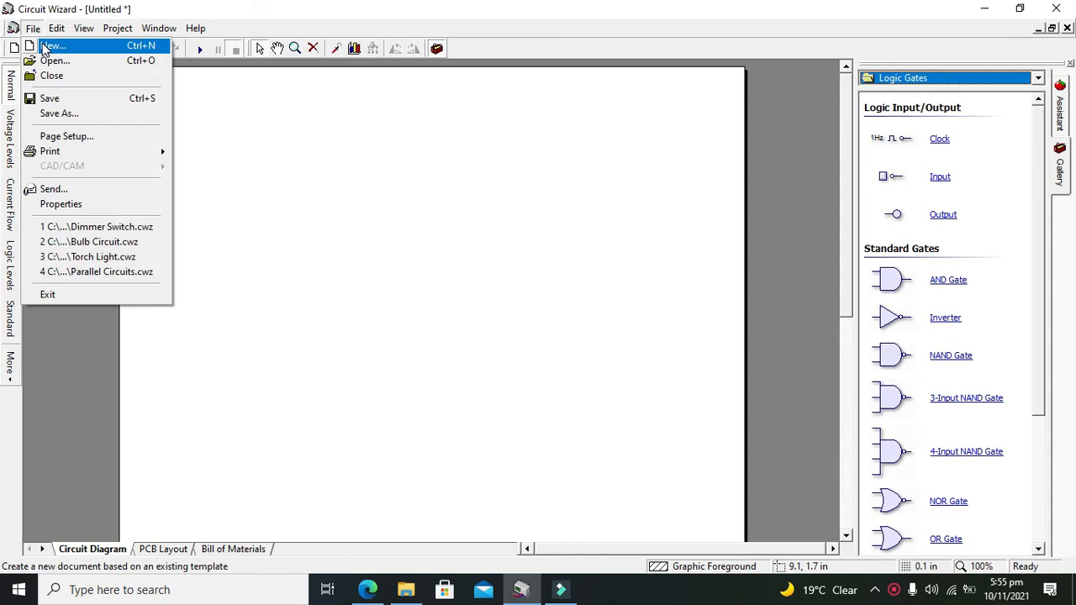
pyautogui.click(52, 46)
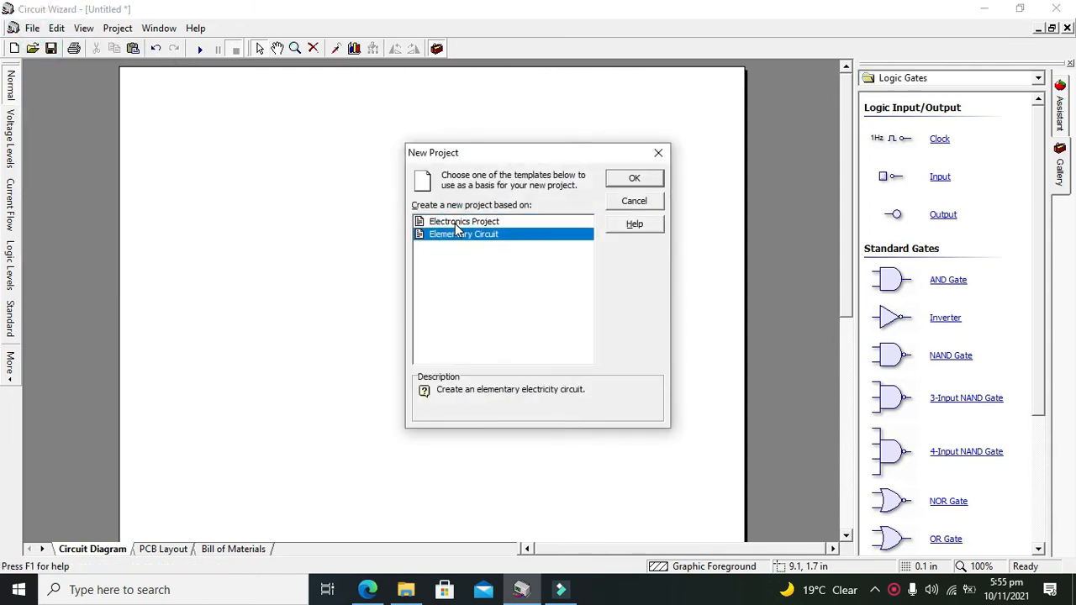
pyautogui.click(464, 222)
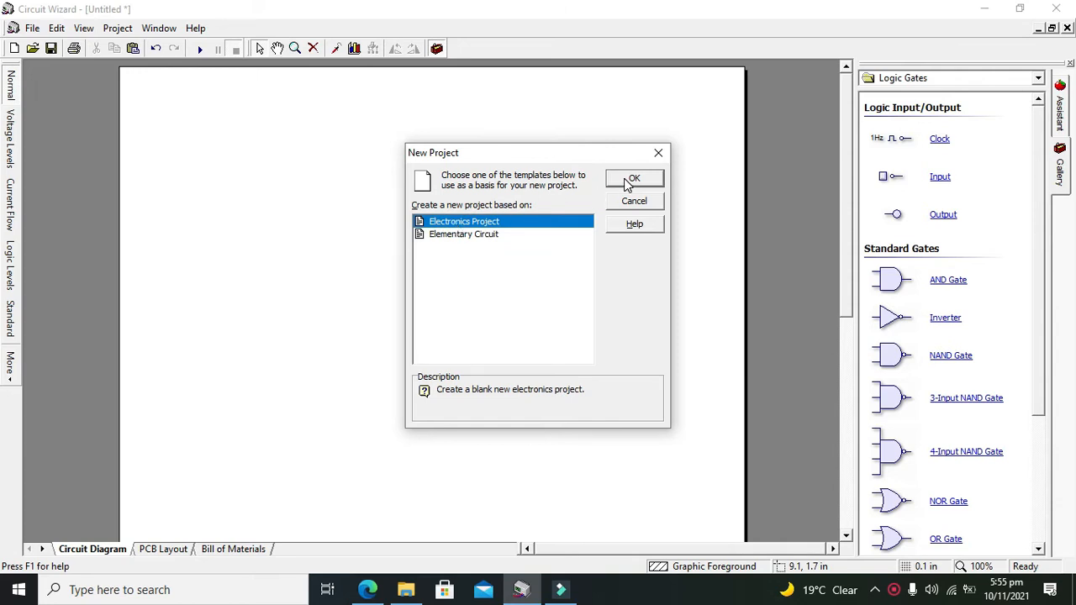
pyautogui.click(633, 178)
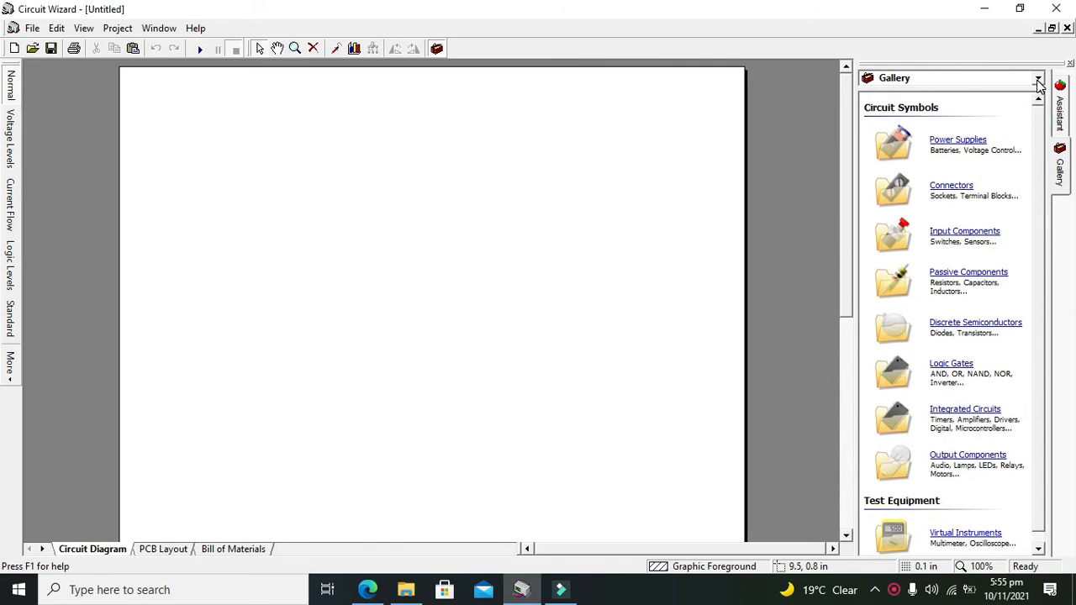
# - Switch the gallery to 4000B Series and scroll down to the 4063B comparator
pyautogui.click(1037, 81)
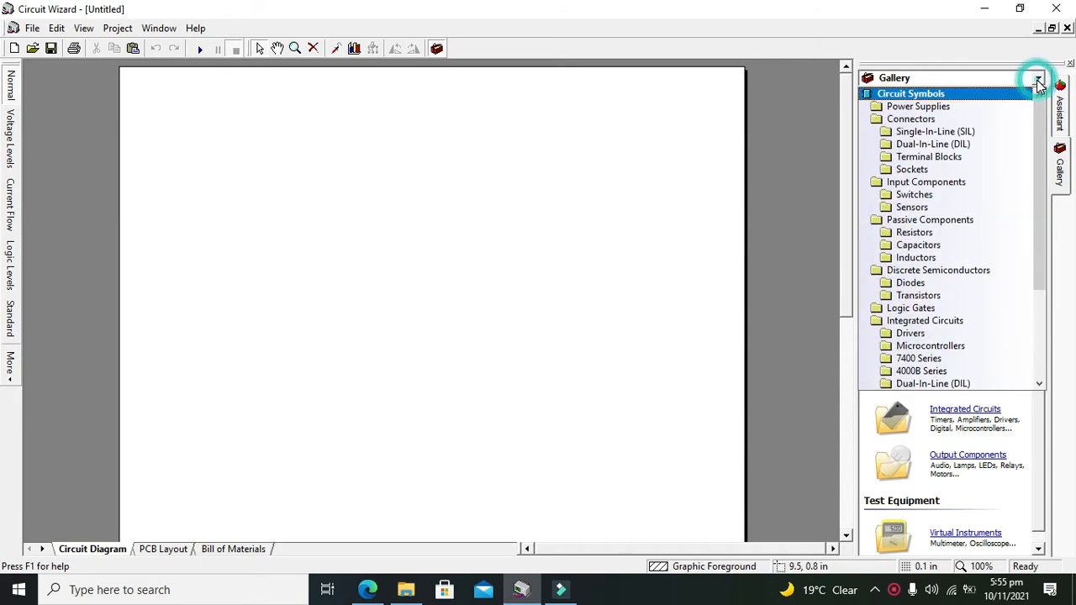
pyautogui.click(915, 195)
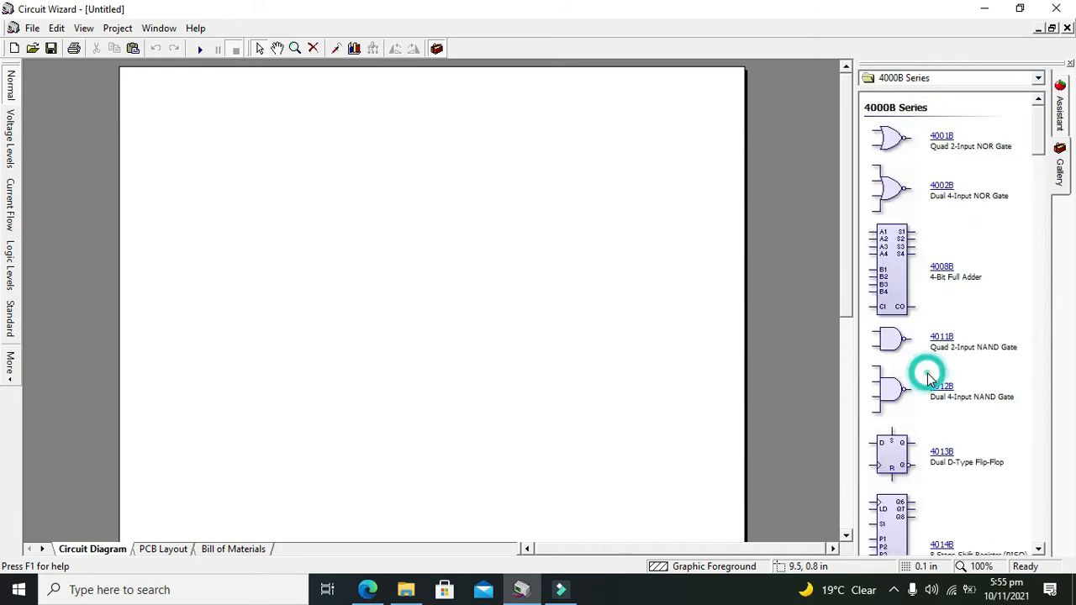
pyautogui.moveTo(928, 379)
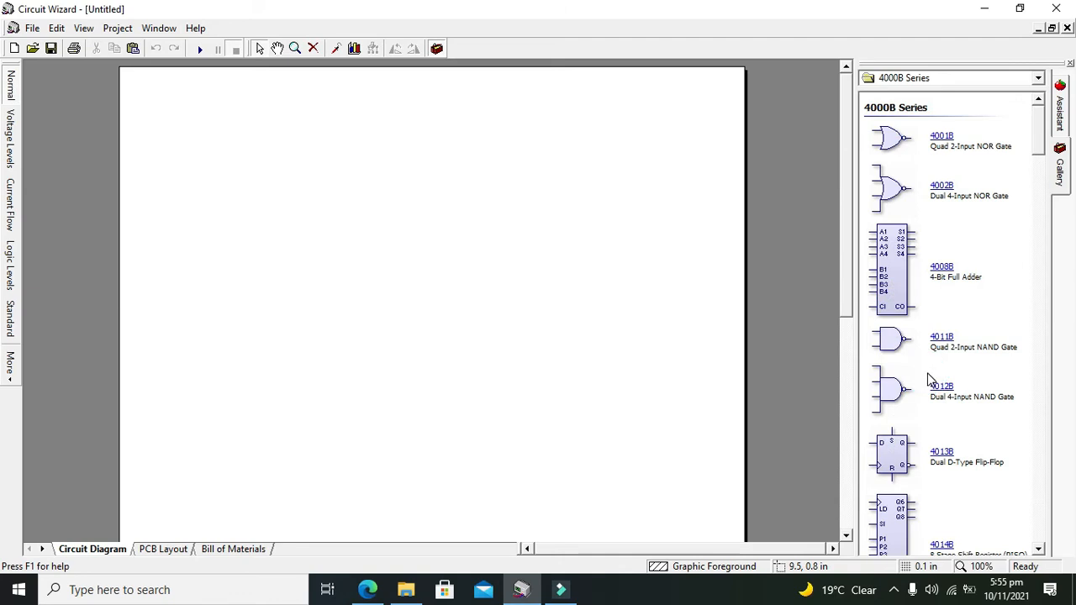
pyautogui.moveTo(1040, 127)
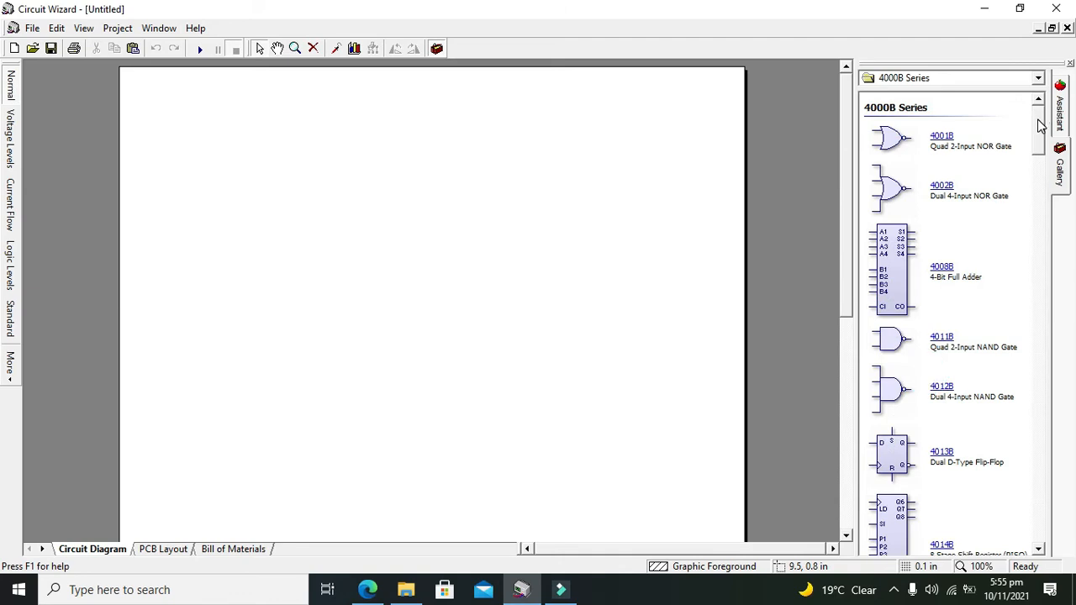
pyautogui.scroll(-3)
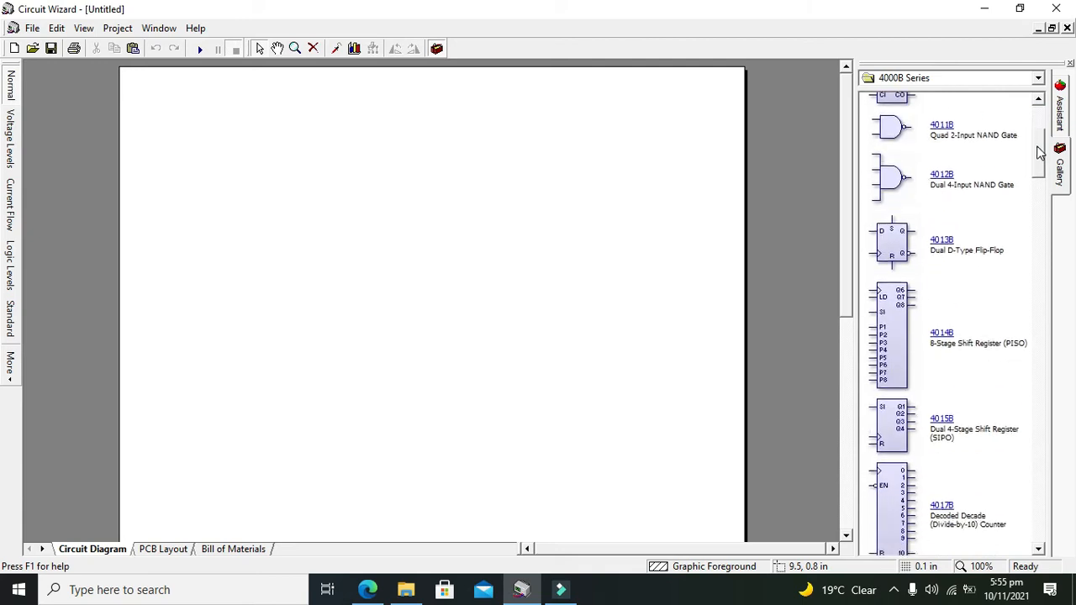
pyautogui.scroll(-3)
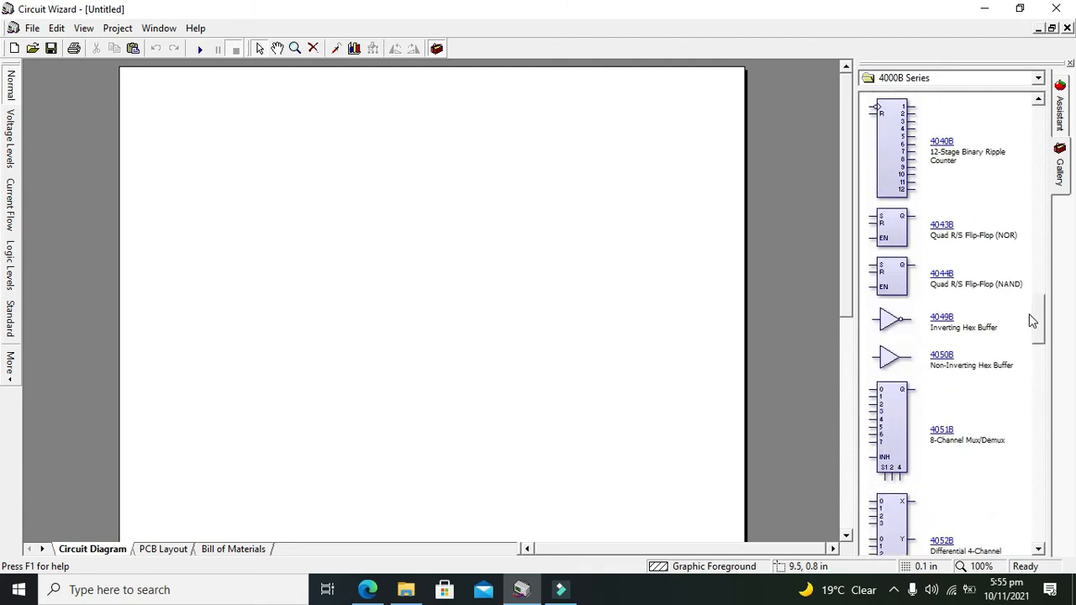
pyautogui.scroll(-3)
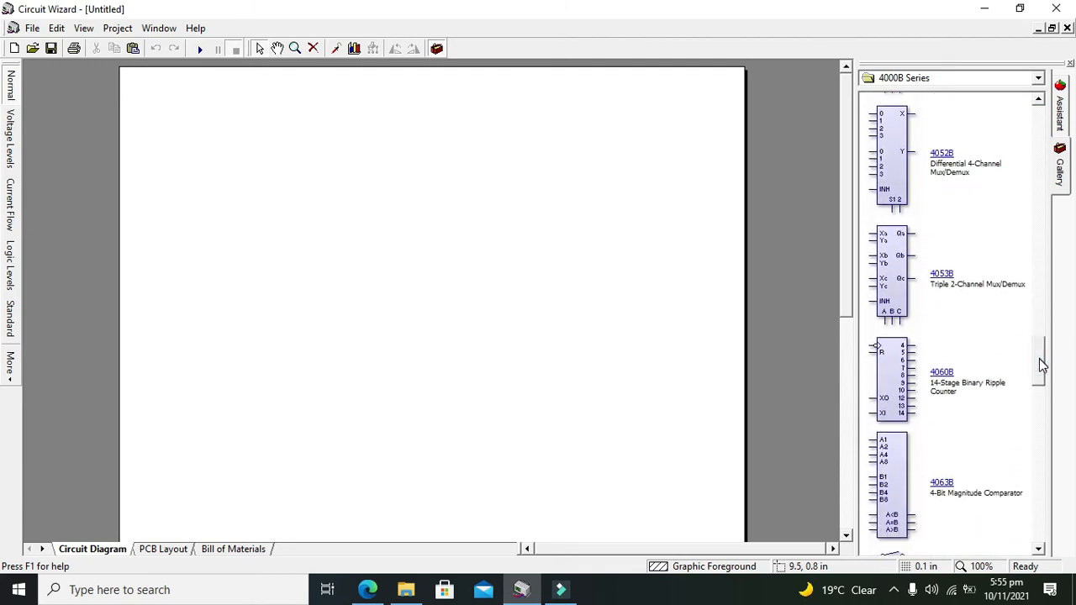
pyautogui.scroll(-3)
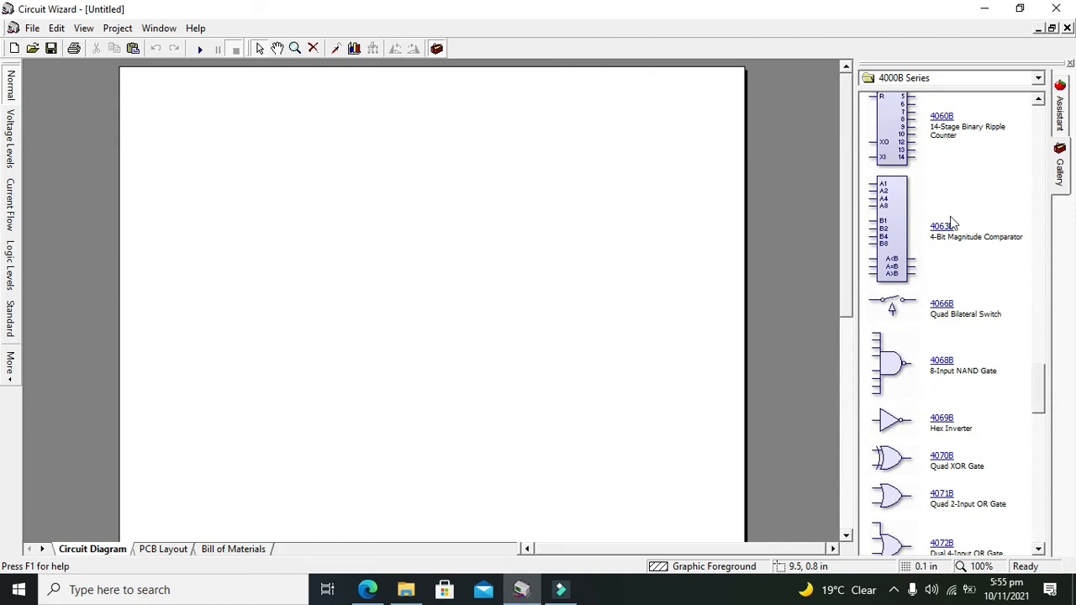
pyautogui.moveTo(906, 259)
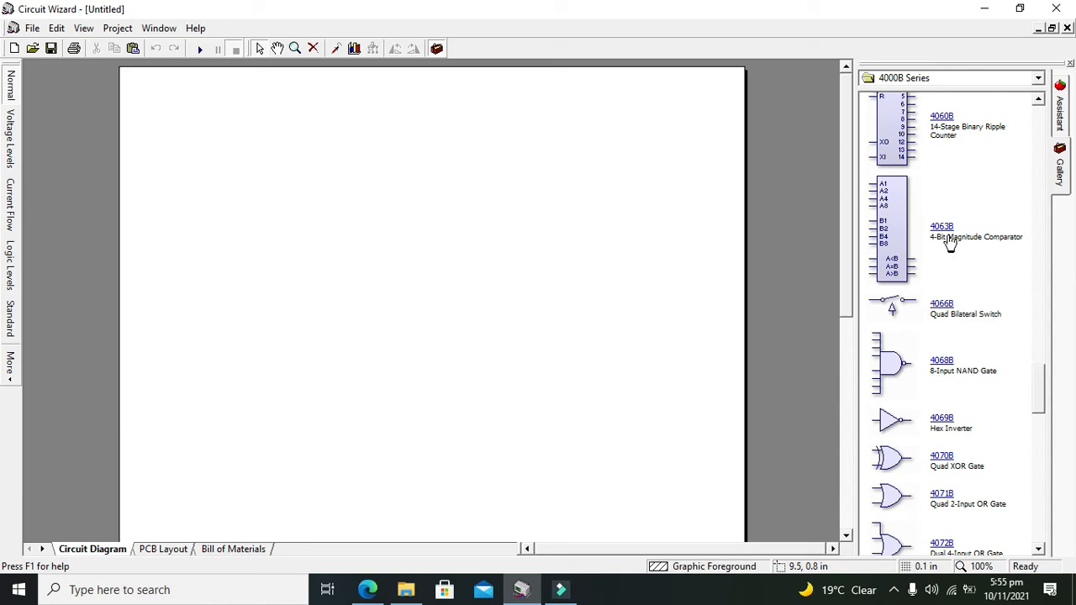
# - Place the 4063B 4-Bit Magnitude Comparator as IC1 on the diagram
pyautogui.click(407, 283)
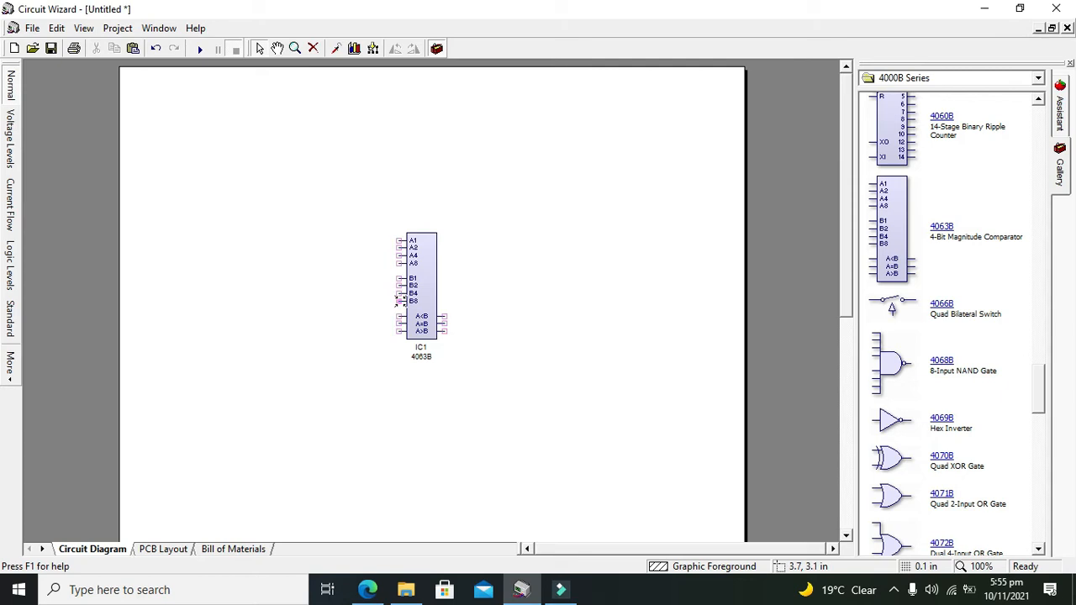
pyautogui.moveTo(402, 242)
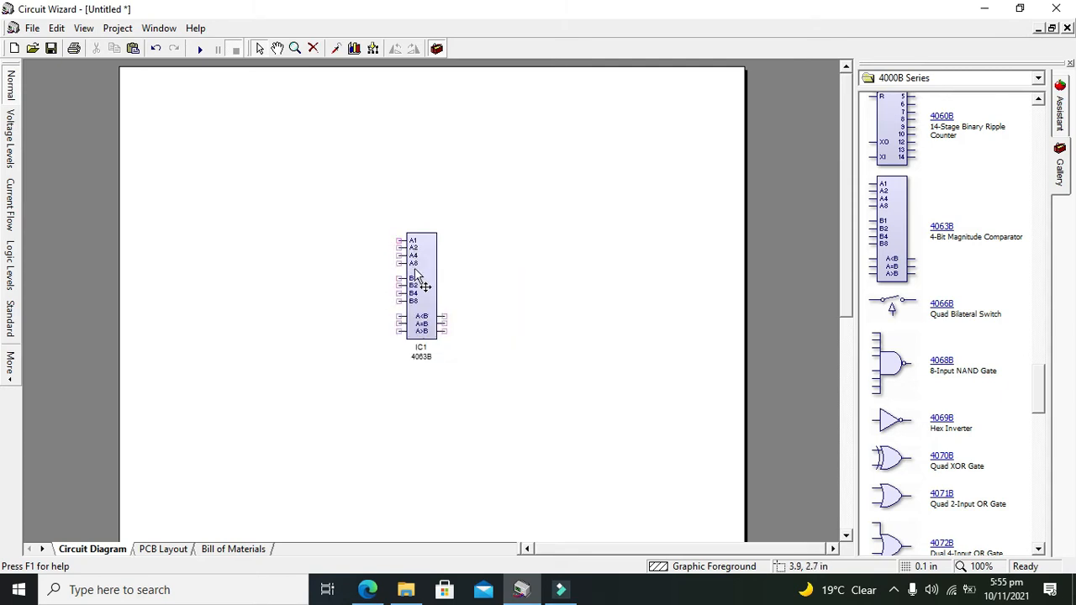
pyautogui.moveTo(427, 261)
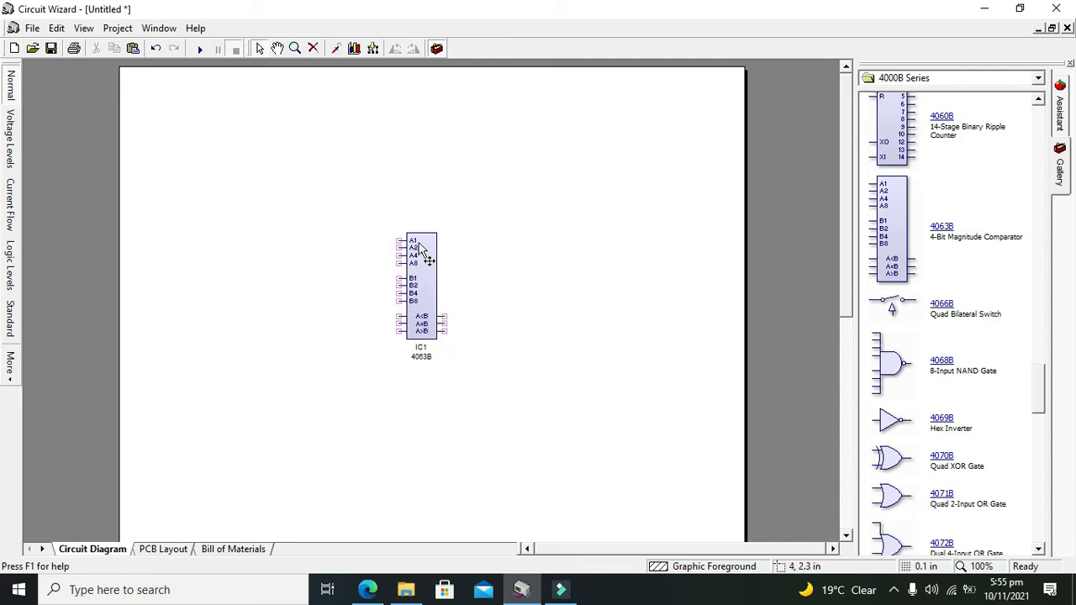
pyautogui.moveTo(417, 279)
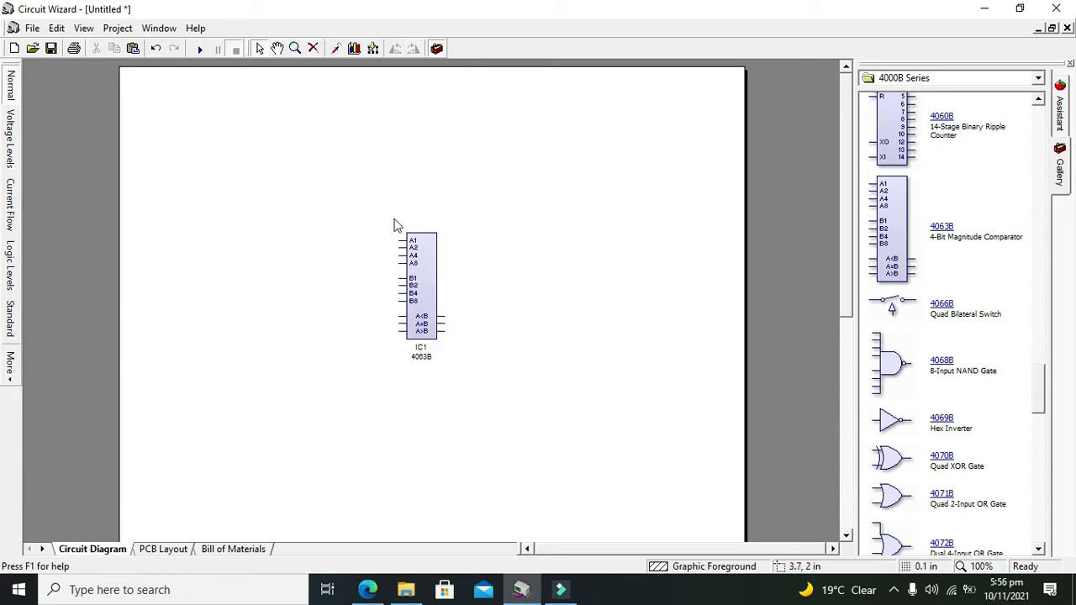
pyautogui.moveTo(420, 260)
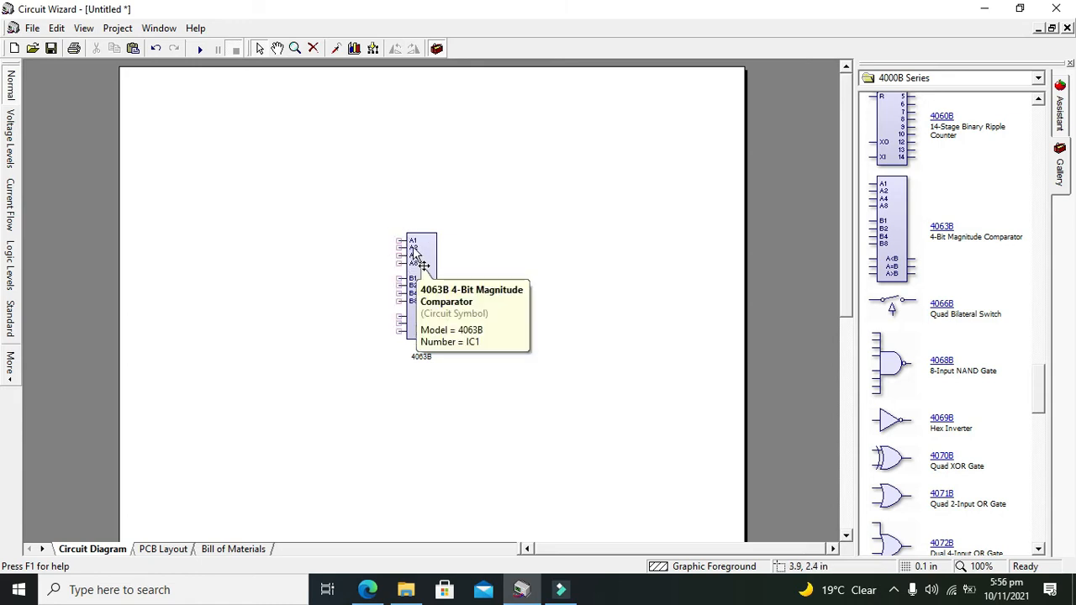
pyautogui.moveTo(434, 282)
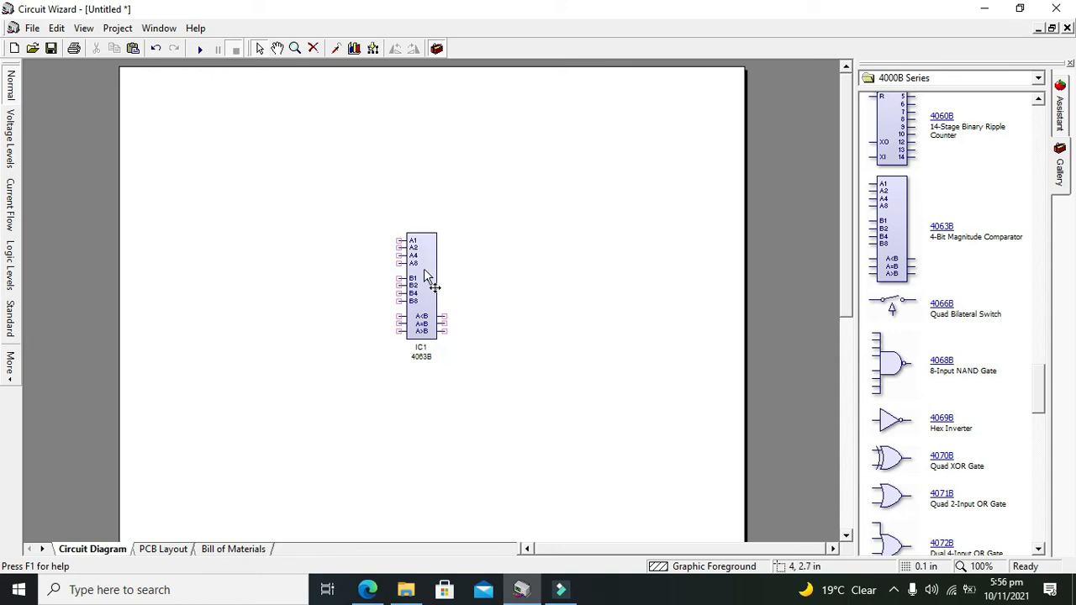
pyautogui.moveTo(420, 314)
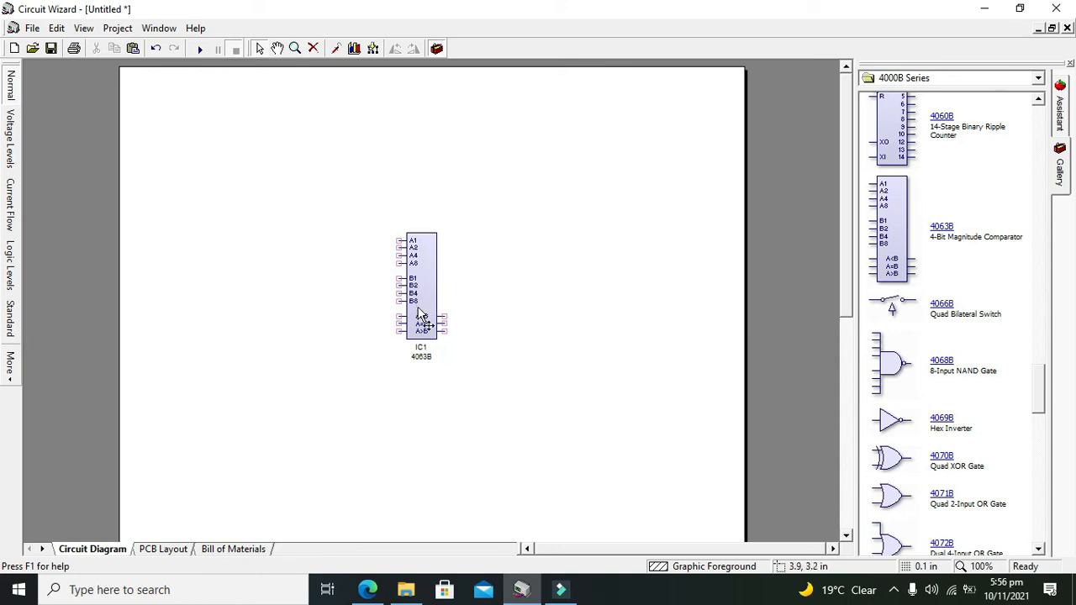
pyautogui.moveTo(420, 319)
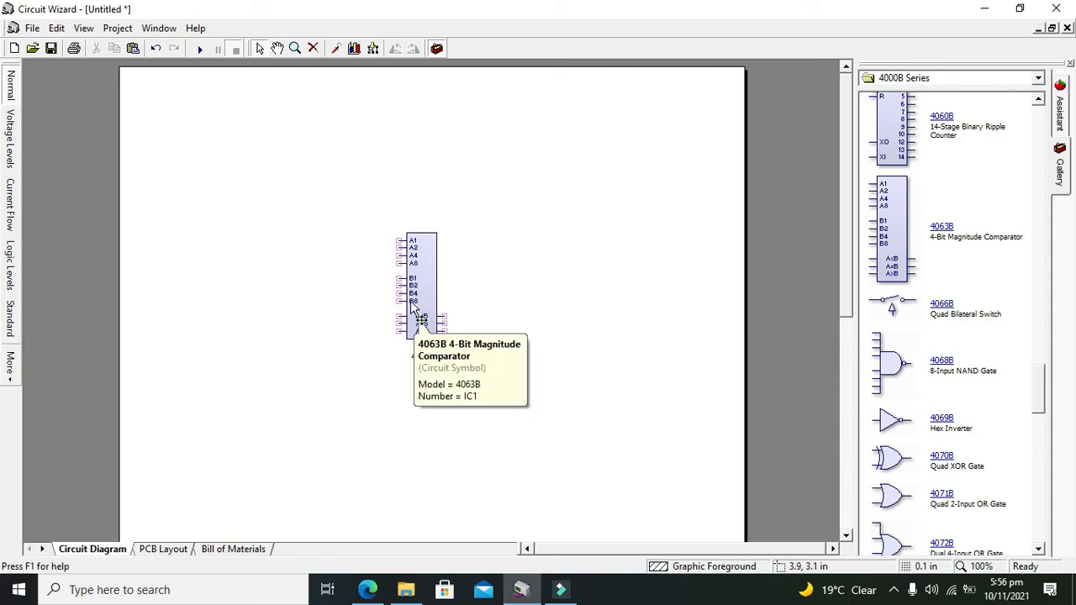
pyautogui.moveTo(400, 284)
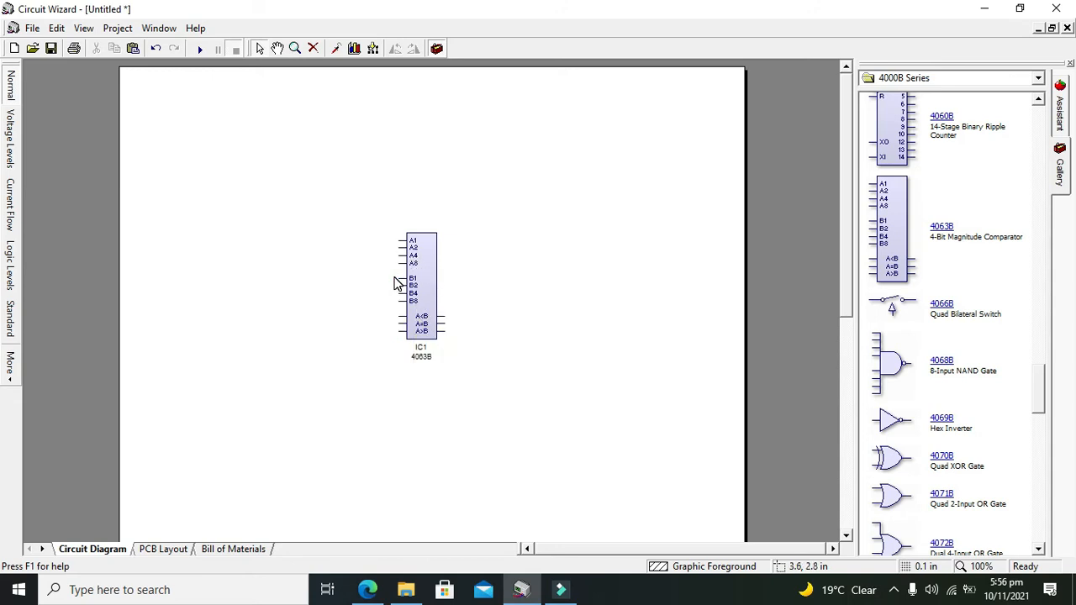
pyautogui.moveTo(444, 321)
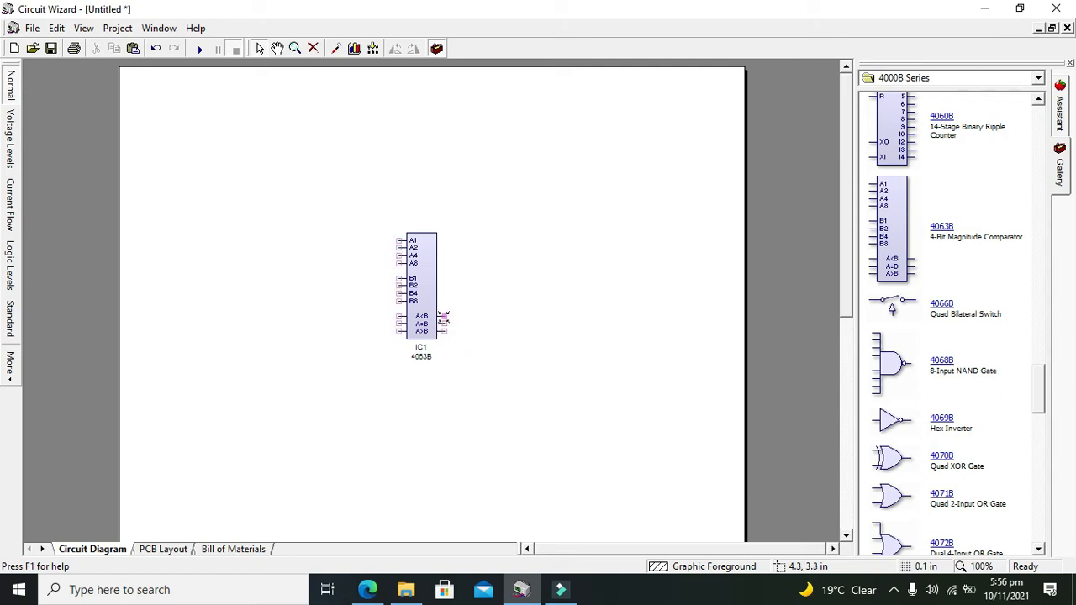
pyautogui.moveTo(440, 316)
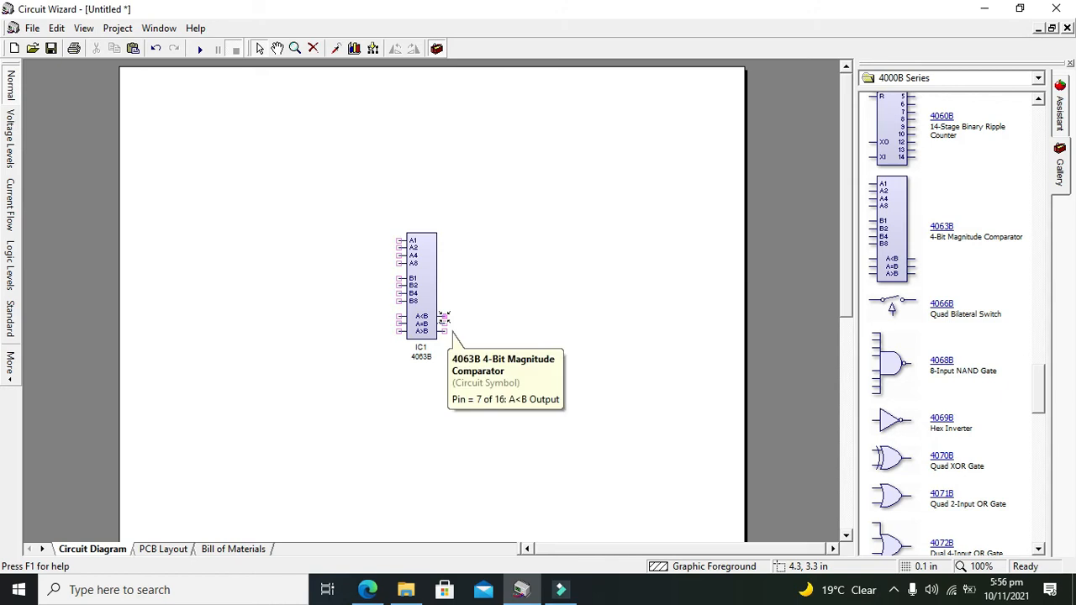
pyautogui.moveTo(406, 322)
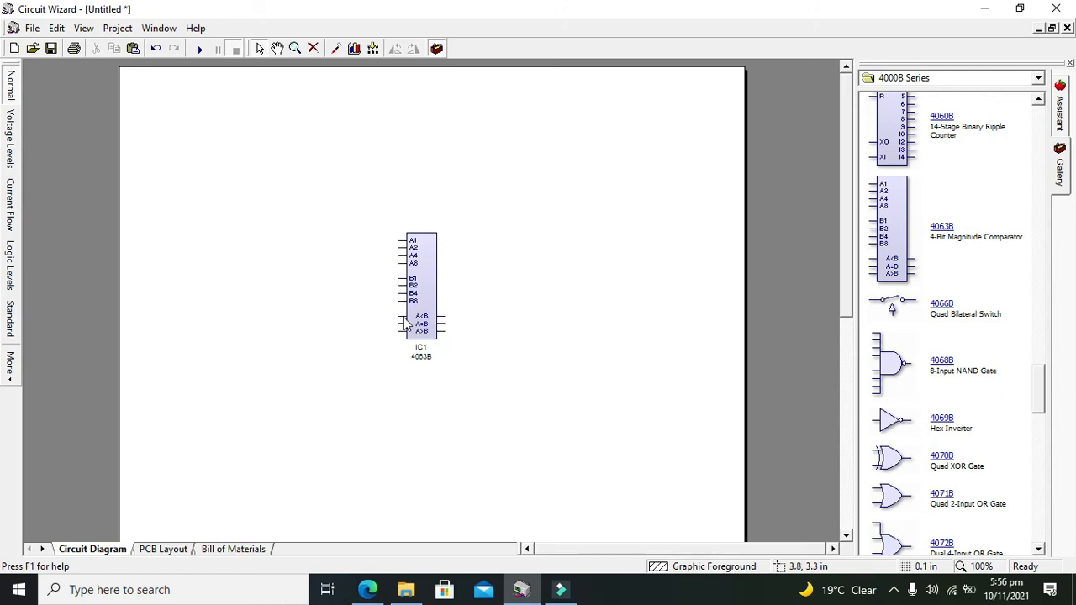
pyautogui.moveTo(404, 323)
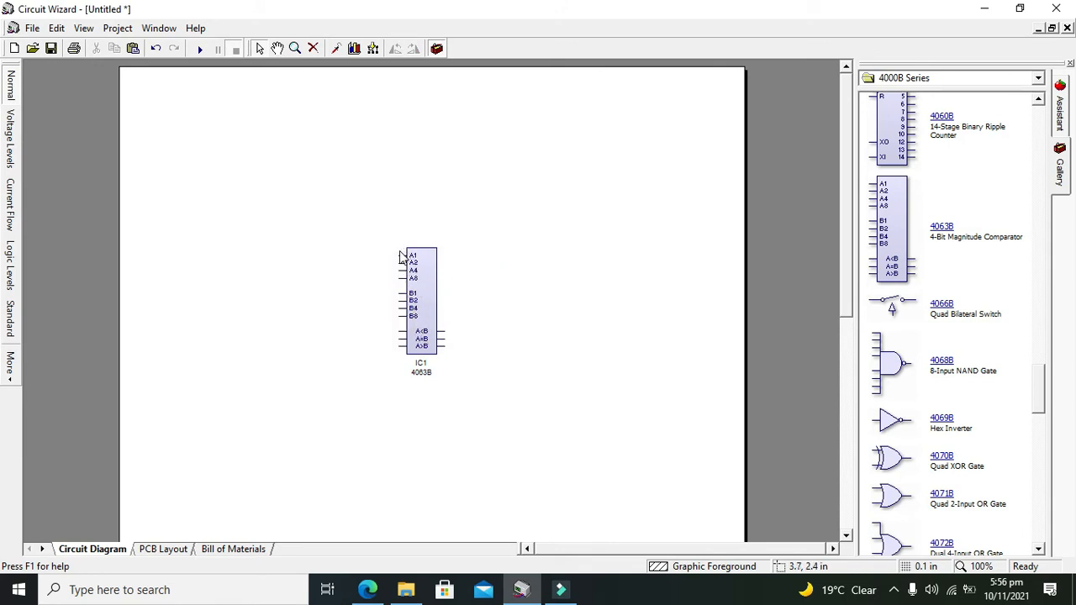
pyautogui.moveTo(407, 287)
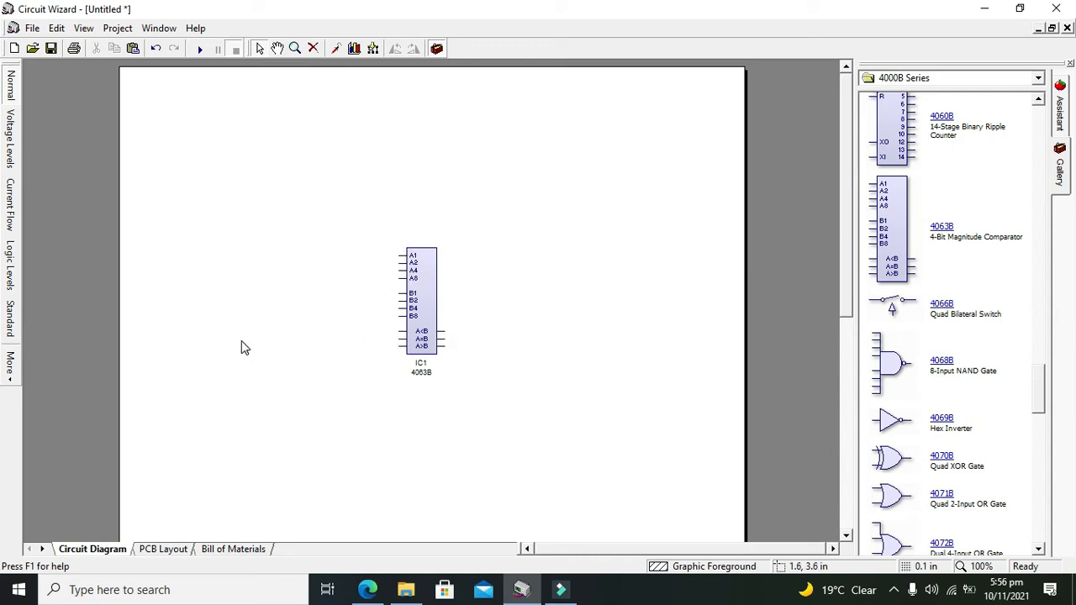
pyautogui.moveTo(327, 350)
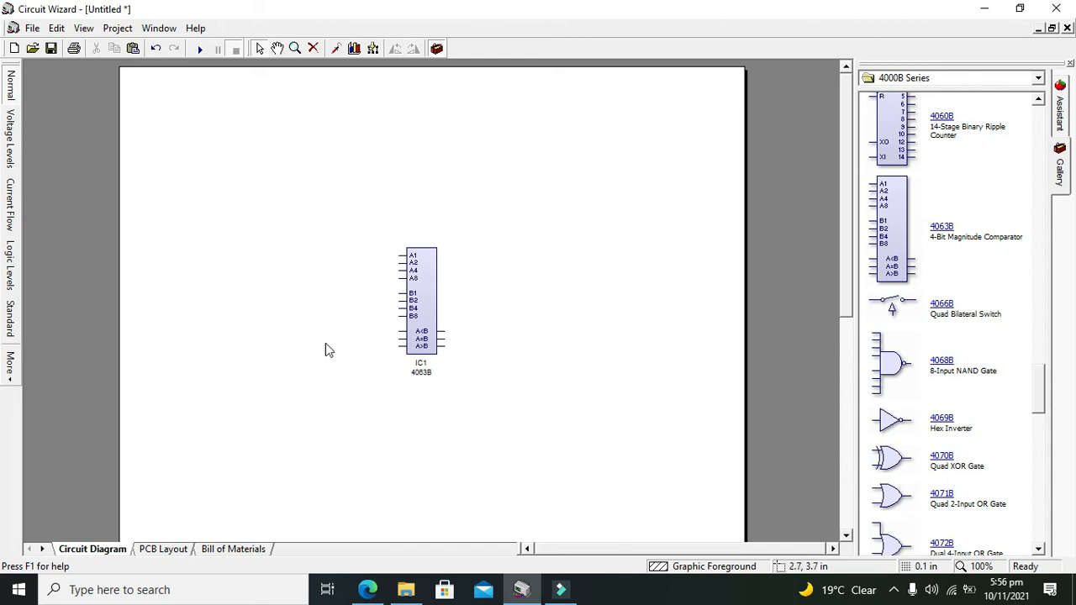
pyautogui.moveTo(245, 347)
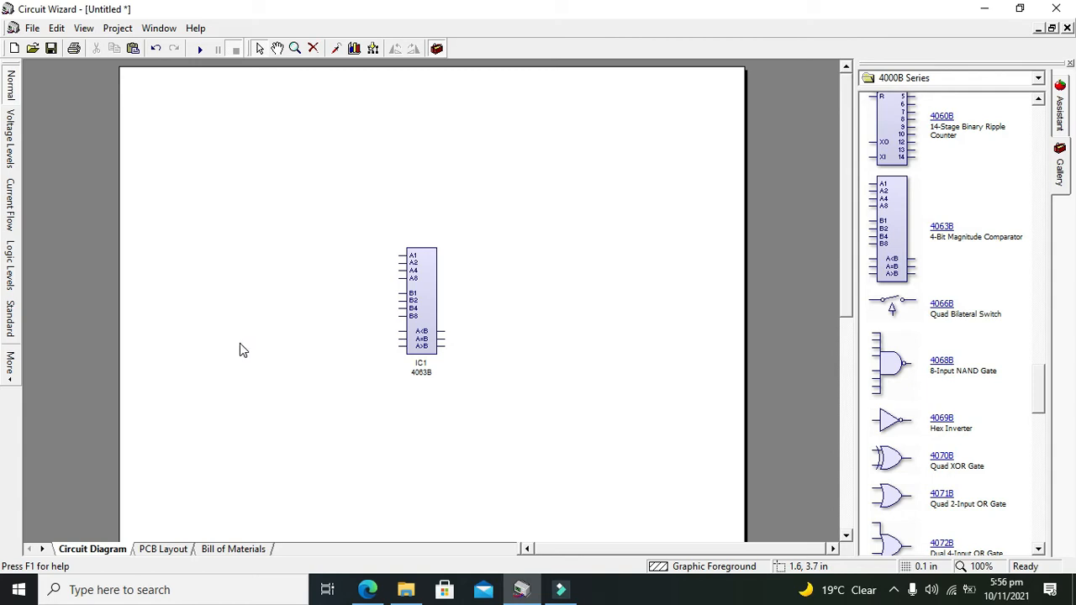
pyautogui.moveTo(244, 296)
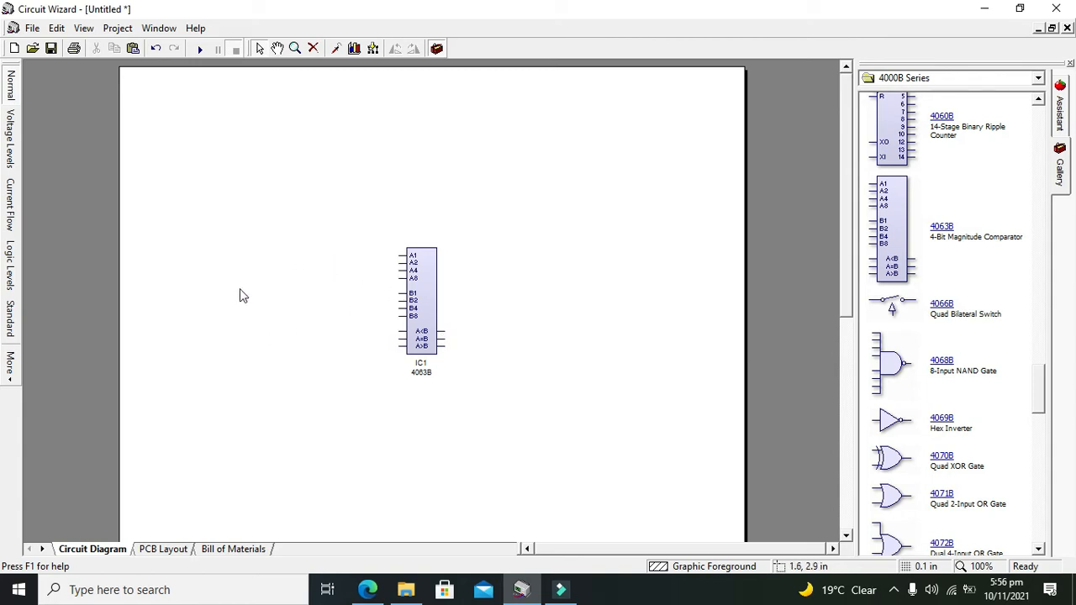
pyautogui.moveTo(209, 303)
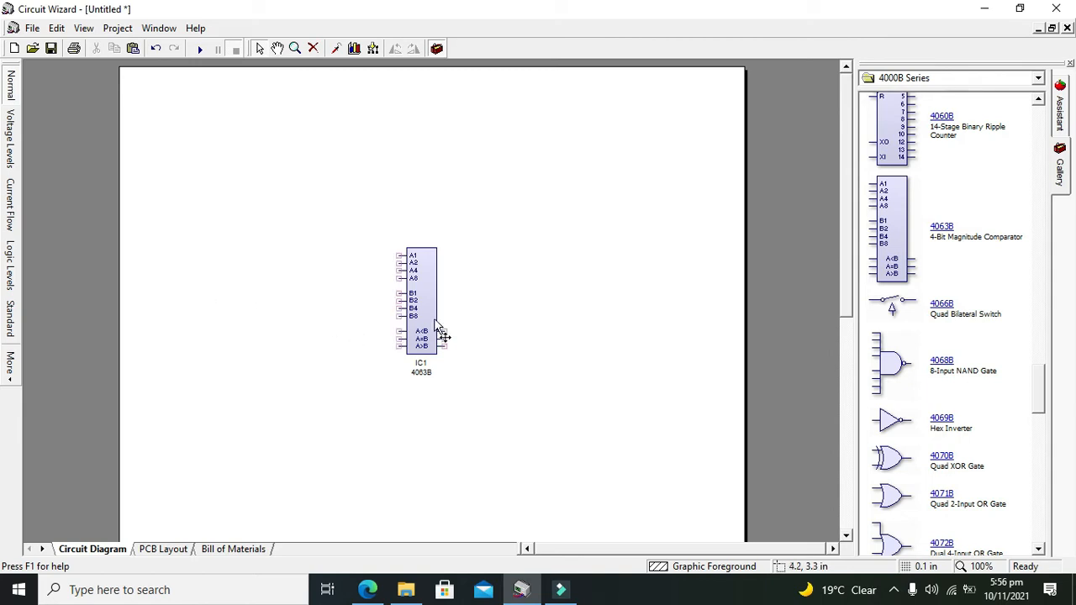
# - Select the 4063B symbol and bring up the gallery category list
pyautogui.click(420, 302)
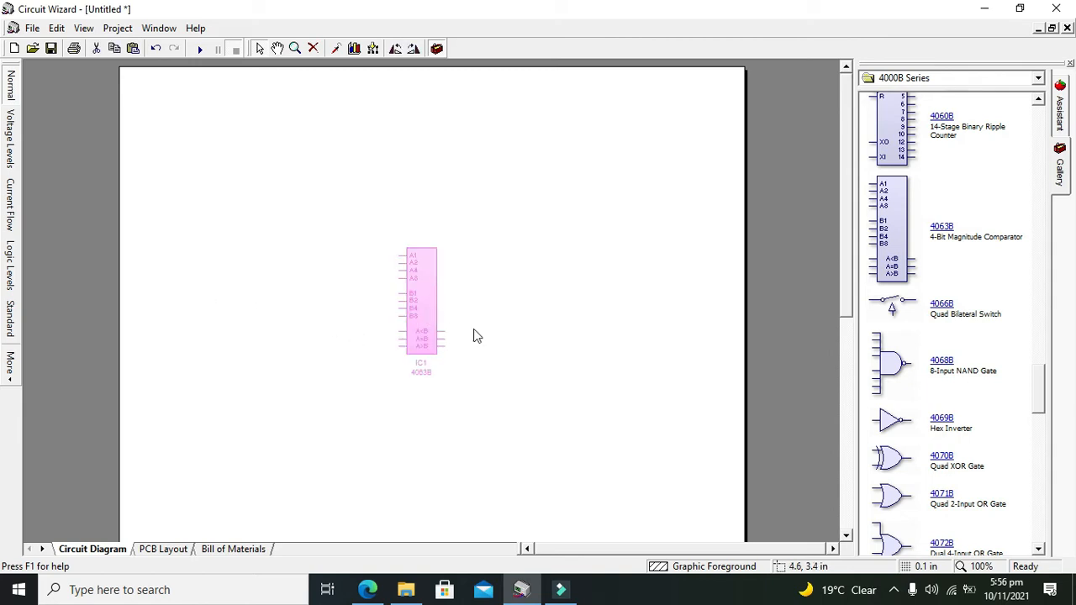
pyautogui.click(424, 289)
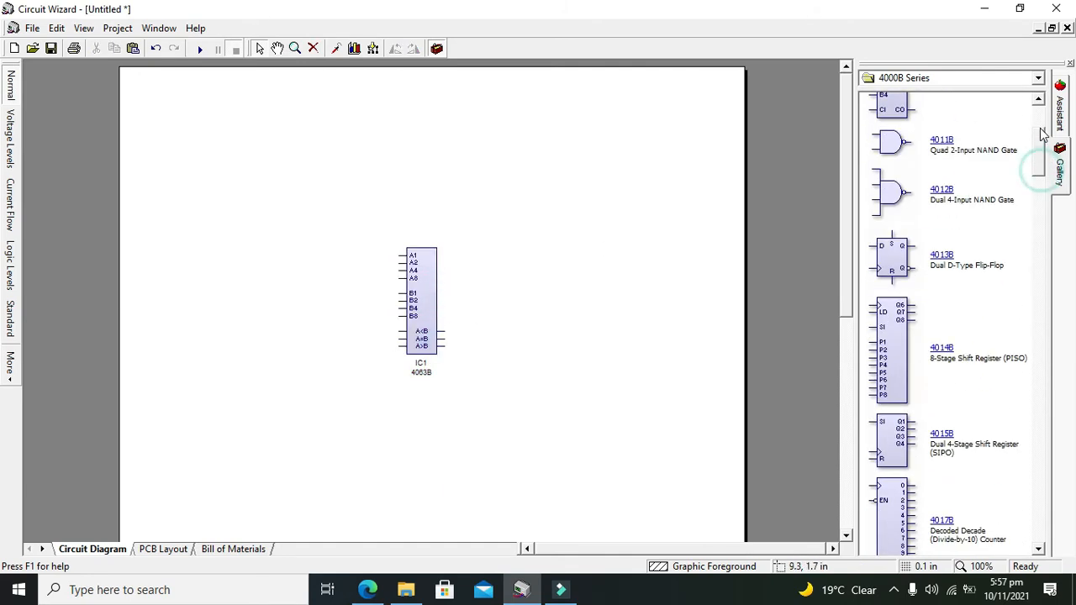
pyautogui.click(1039, 78)
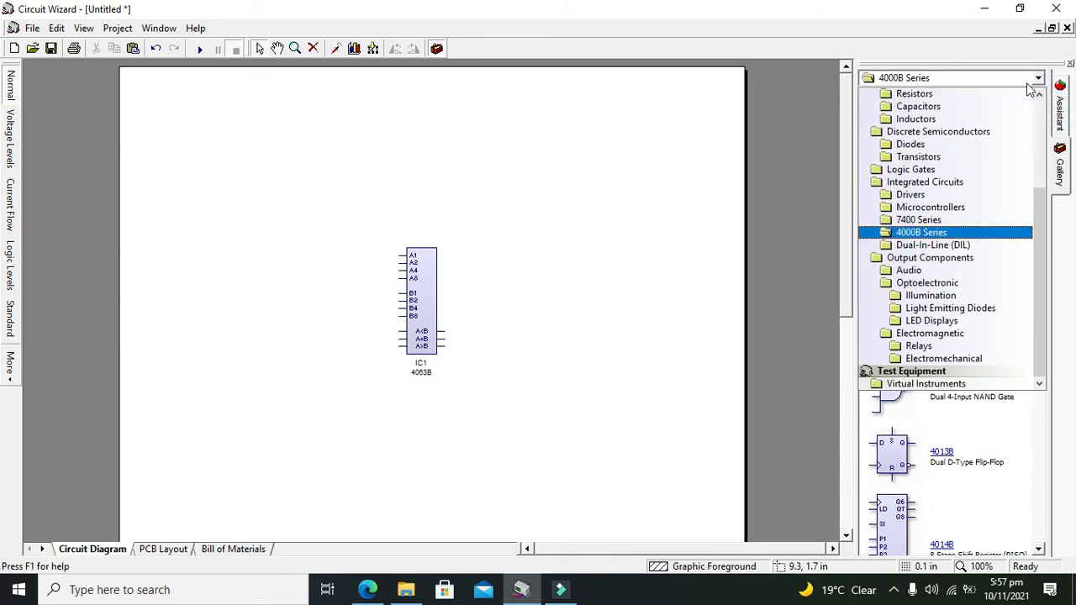
# - Switch to the Logic Gates gallery and place the first logic input beside pin A1
pyautogui.click(911, 168)
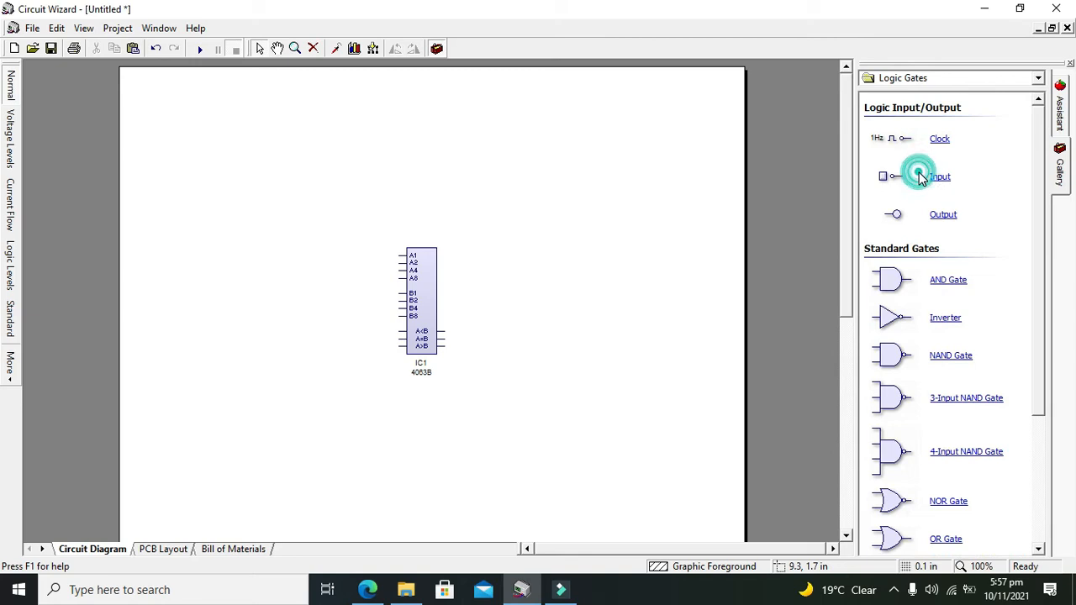
pyautogui.click(940, 176)
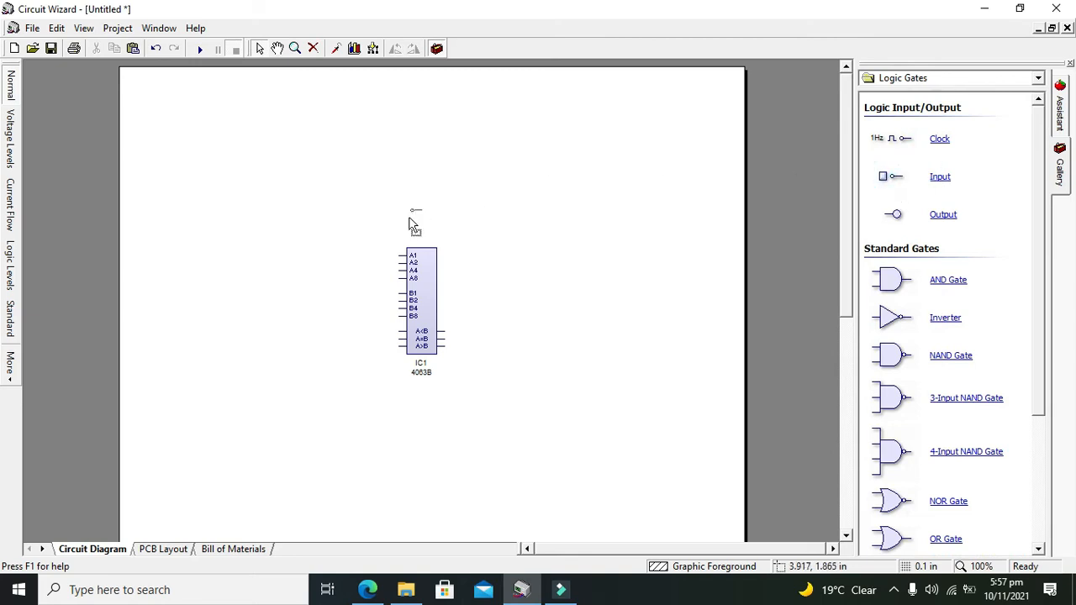
pyautogui.click(939, 176)
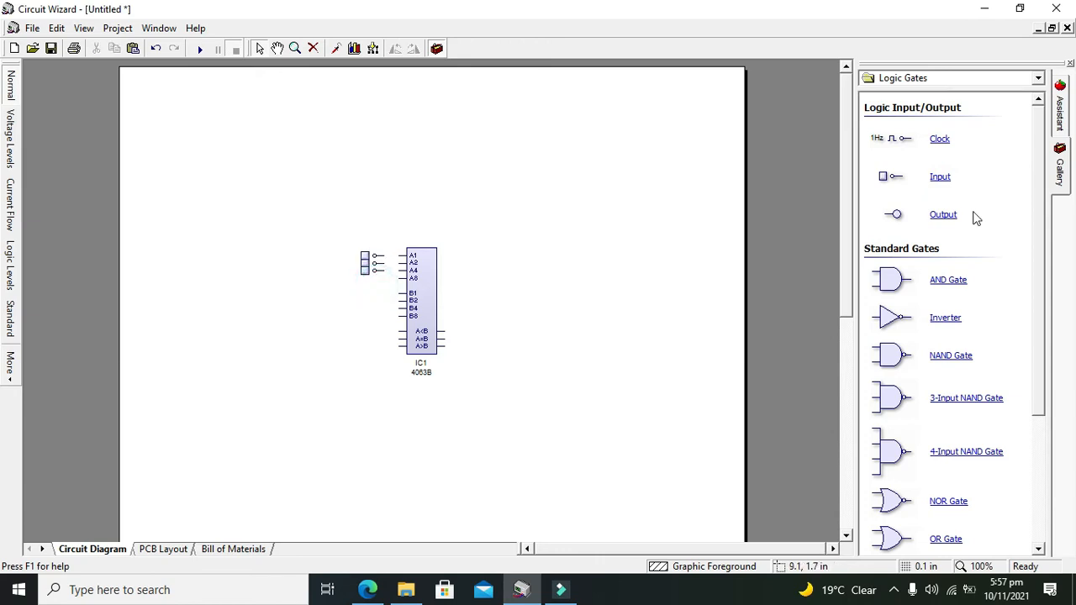
pyautogui.moveTo(373, 283)
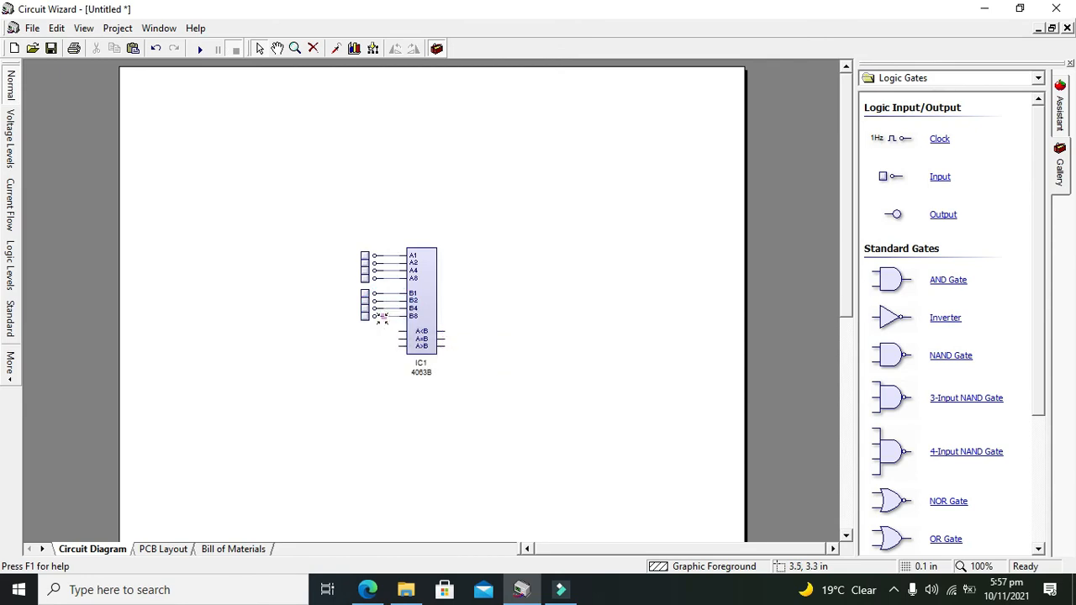
pyautogui.moveTo(390, 337)
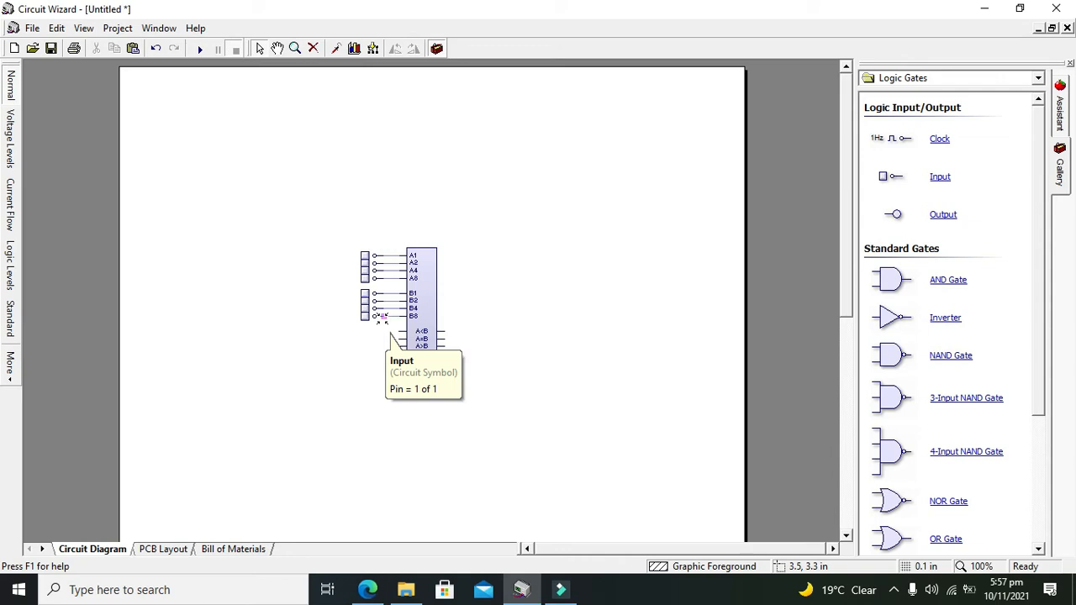
pyautogui.moveTo(474, 300)
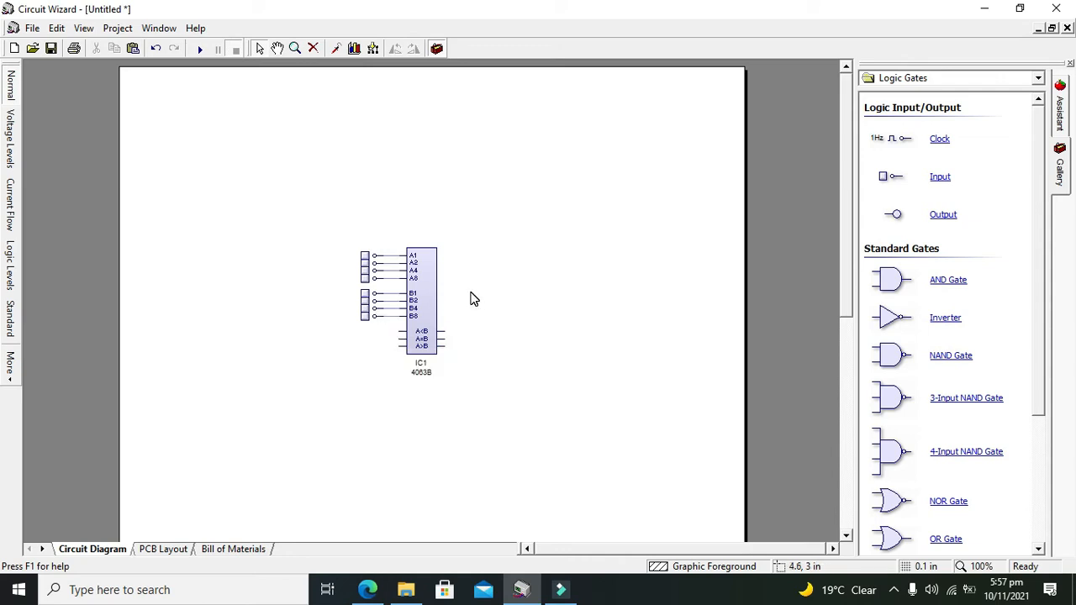
pyautogui.moveTo(328, 269)
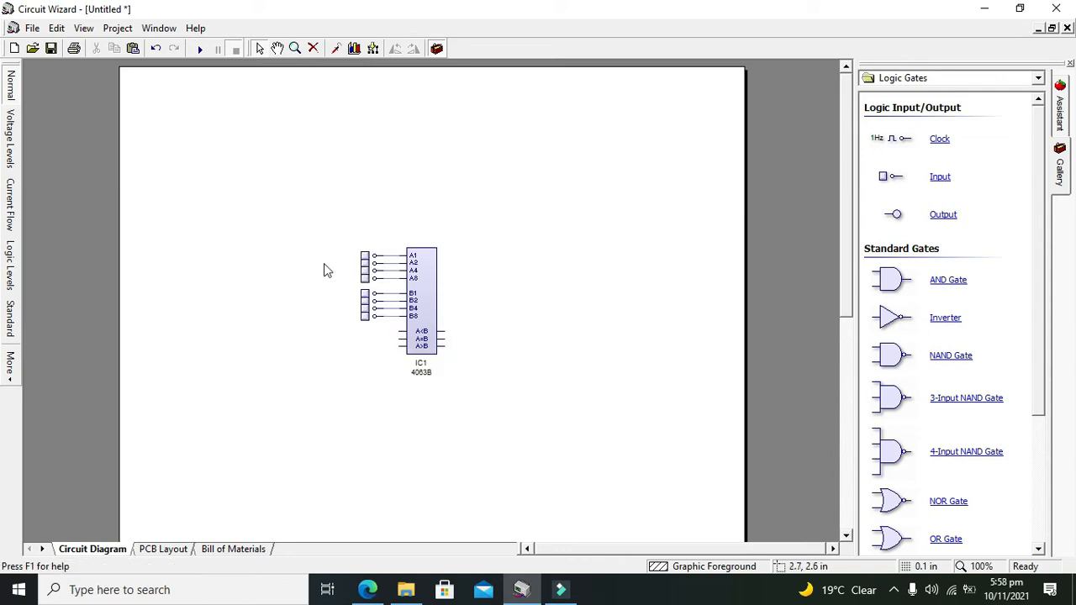
pyautogui.moveTo(340, 267)
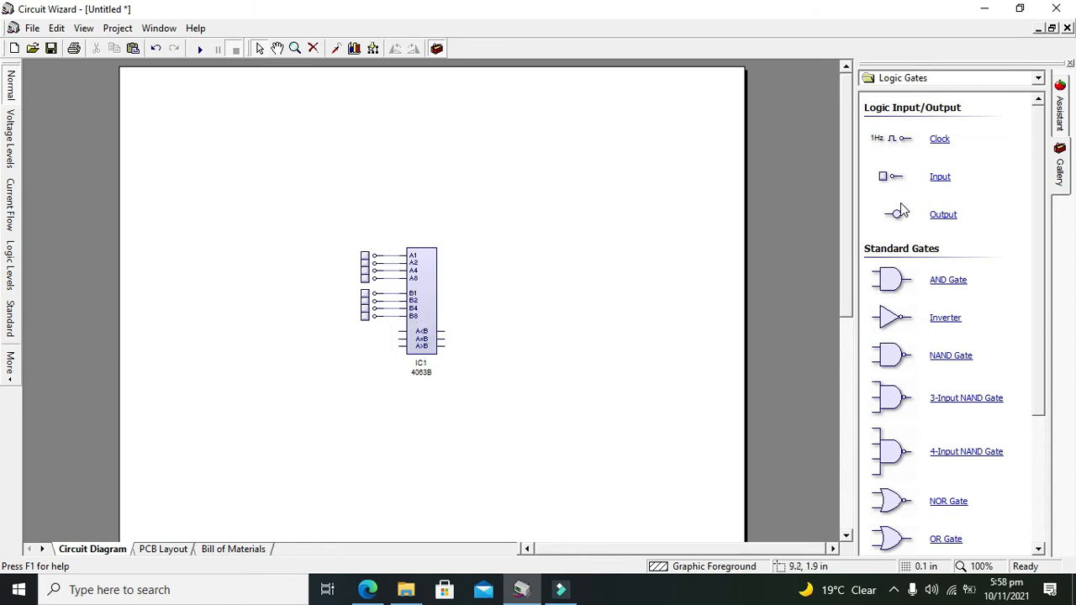
pyautogui.moveTo(305, 337)
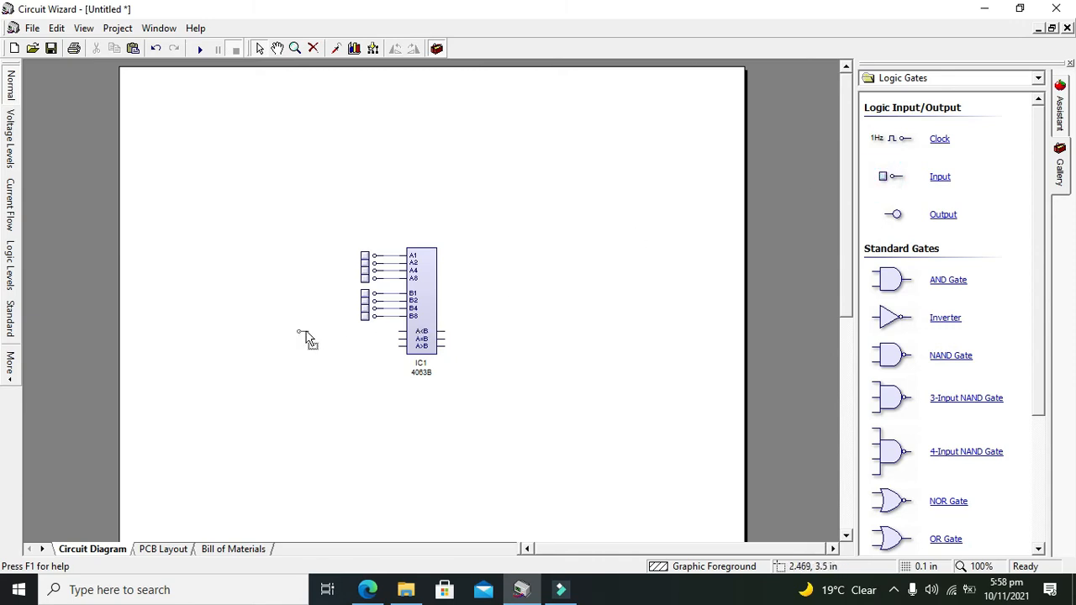
# - Place a logic input for one of the 4063B cascade pins
pyautogui.click(939, 176)
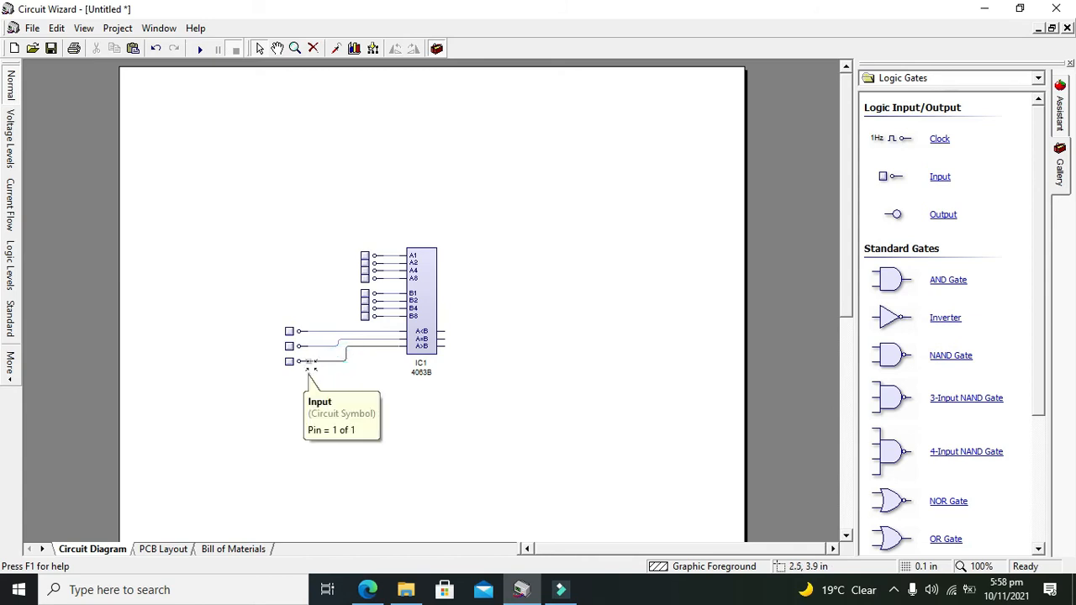
pyautogui.moveTo(319, 326)
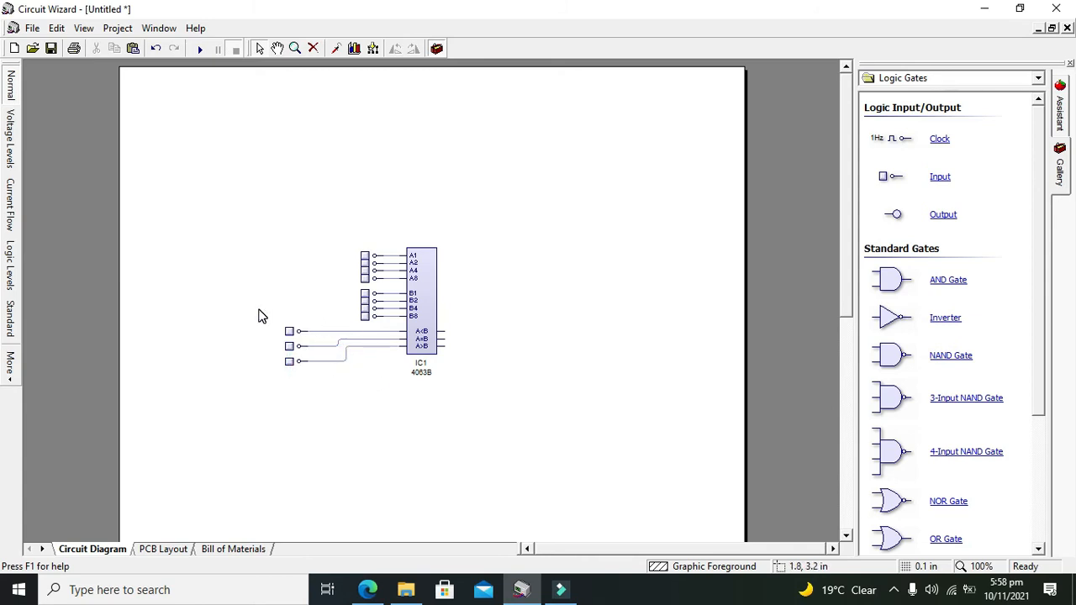
pyautogui.moveTo(262, 316)
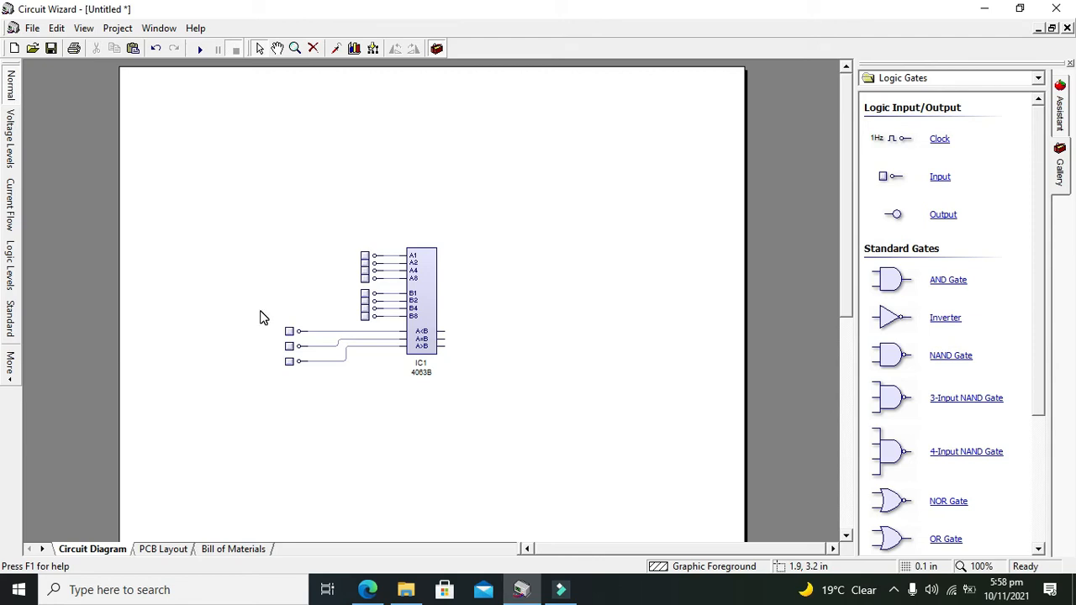
pyautogui.moveTo(366, 263)
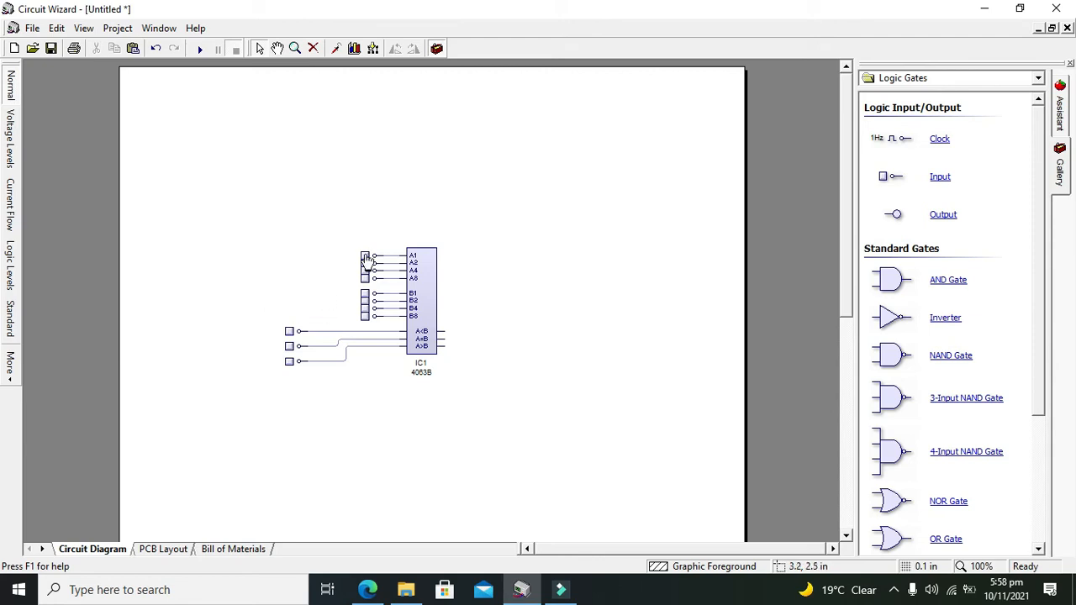
pyautogui.moveTo(373, 255)
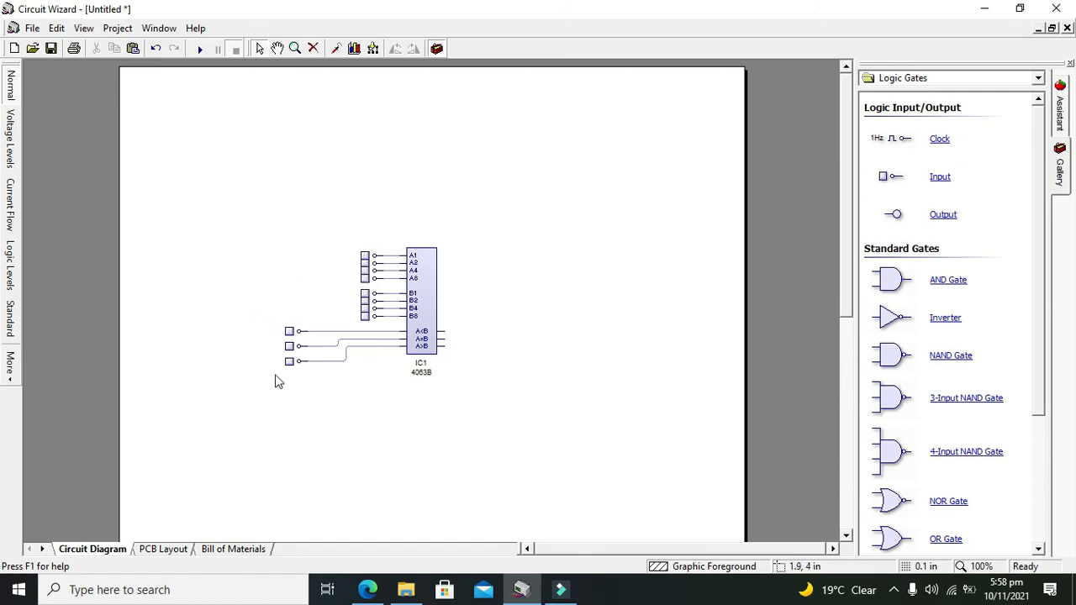
pyautogui.moveTo(279, 353)
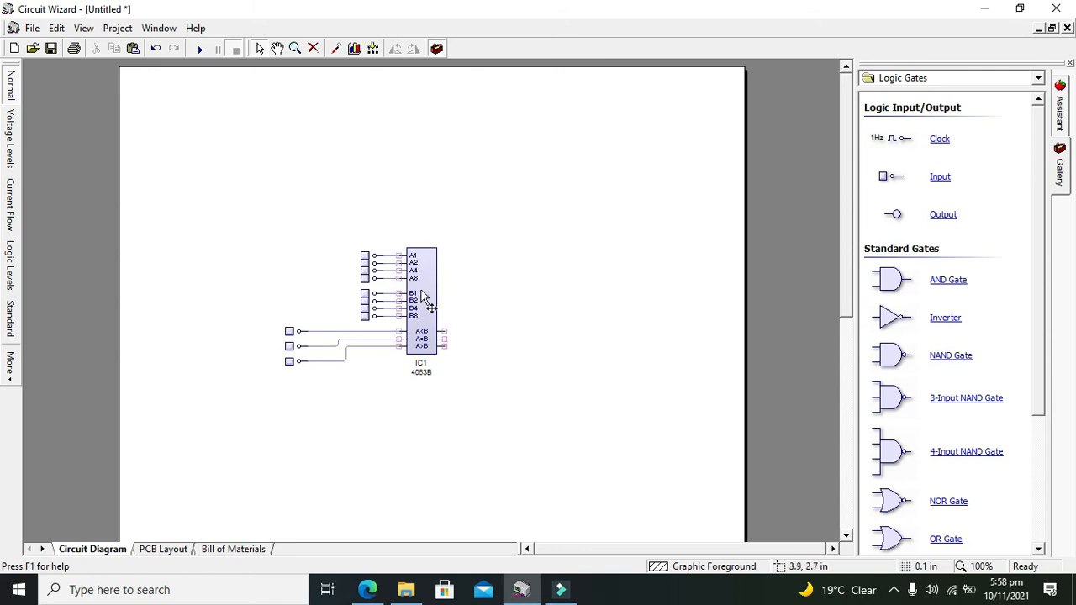
pyautogui.moveTo(881, 177)
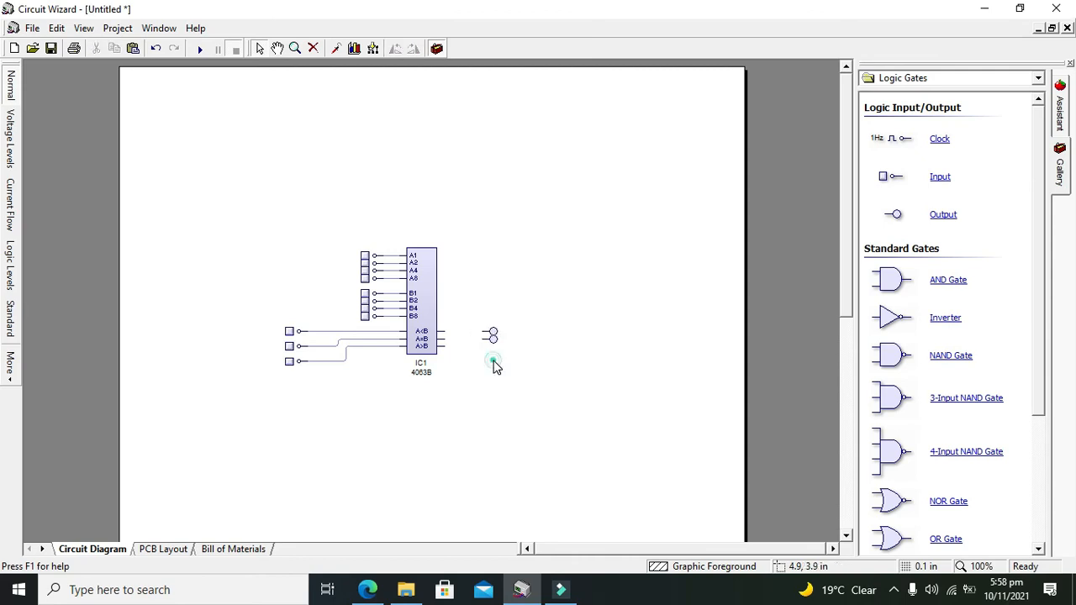
# - Attach output probes to IC1's comparison output pins
pyautogui.click(491, 361)
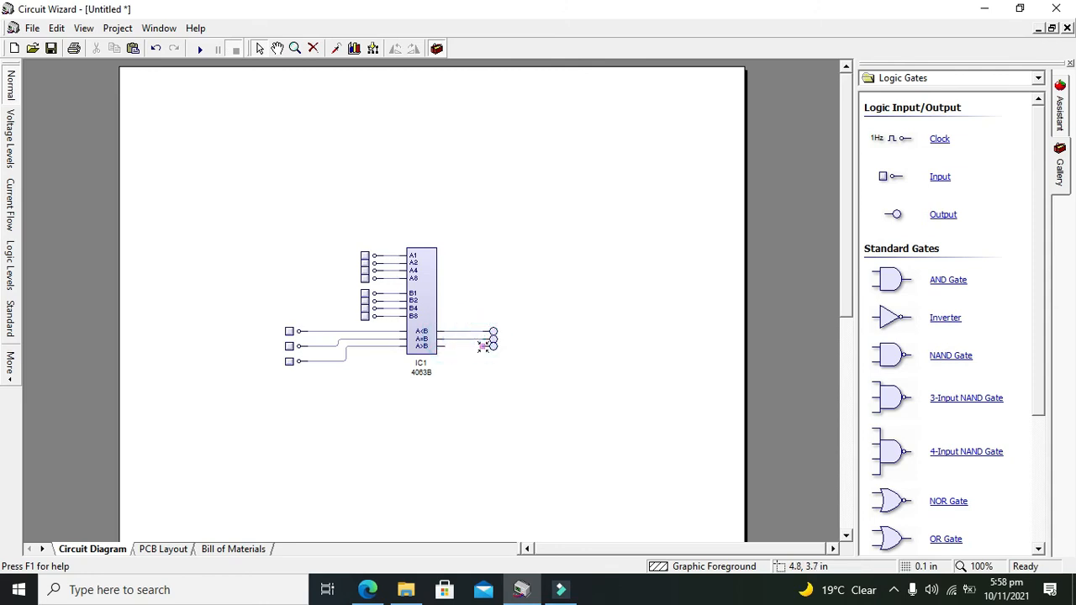
pyautogui.click(198, 48)
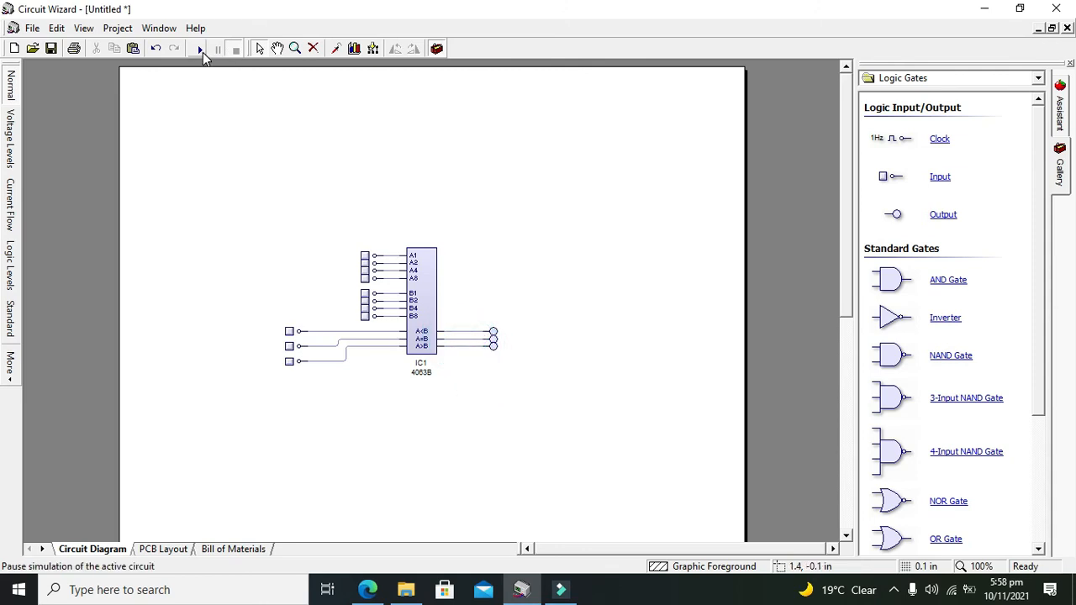
pyautogui.click(198, 47)
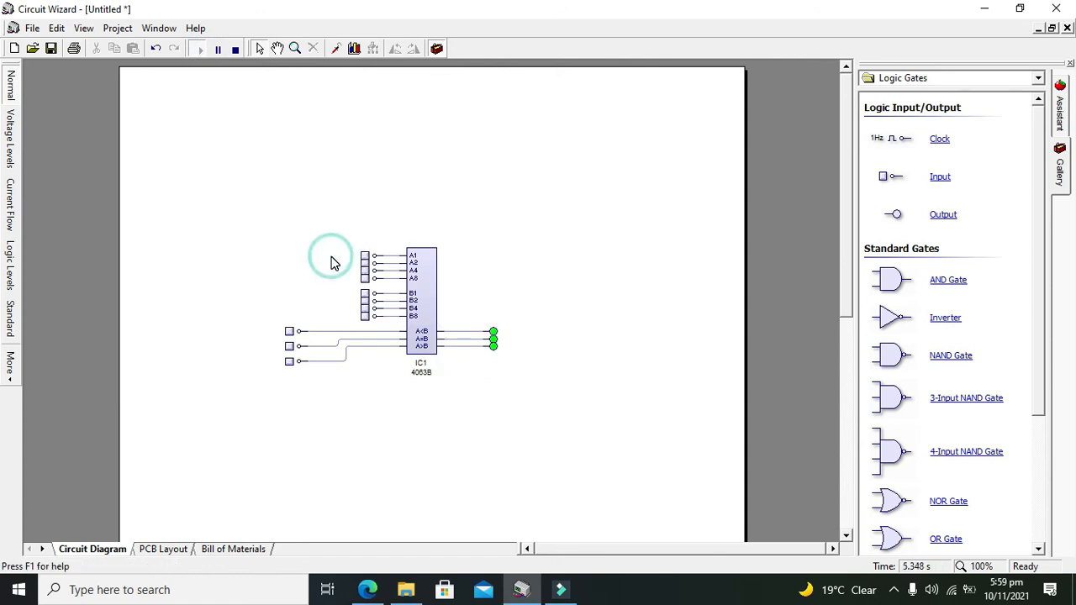
pyautogui.moveTo(367, 259)
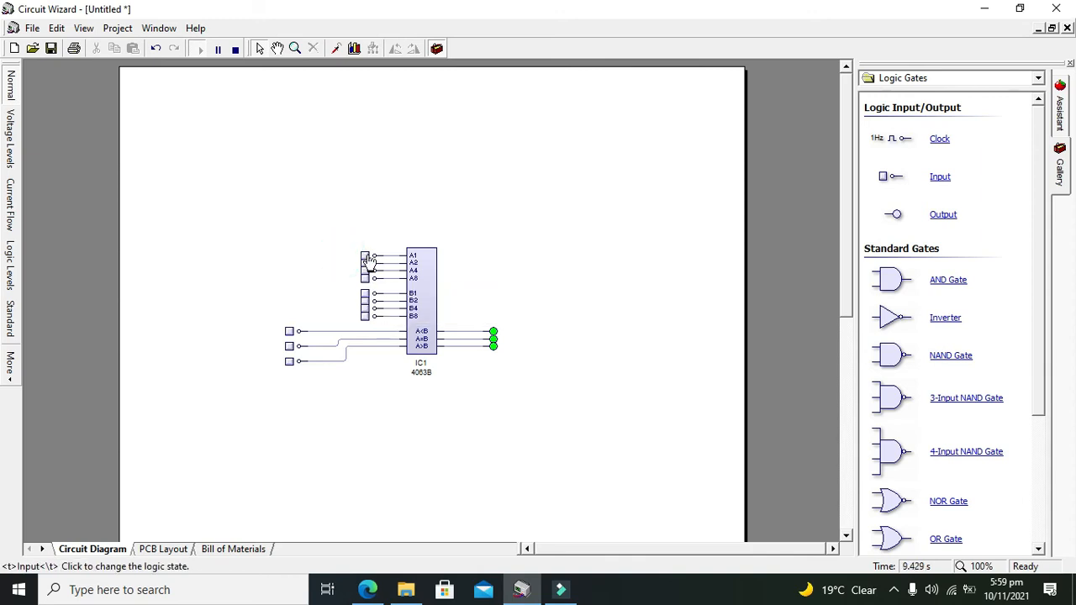
pyautogui.moveTo(366, 256)
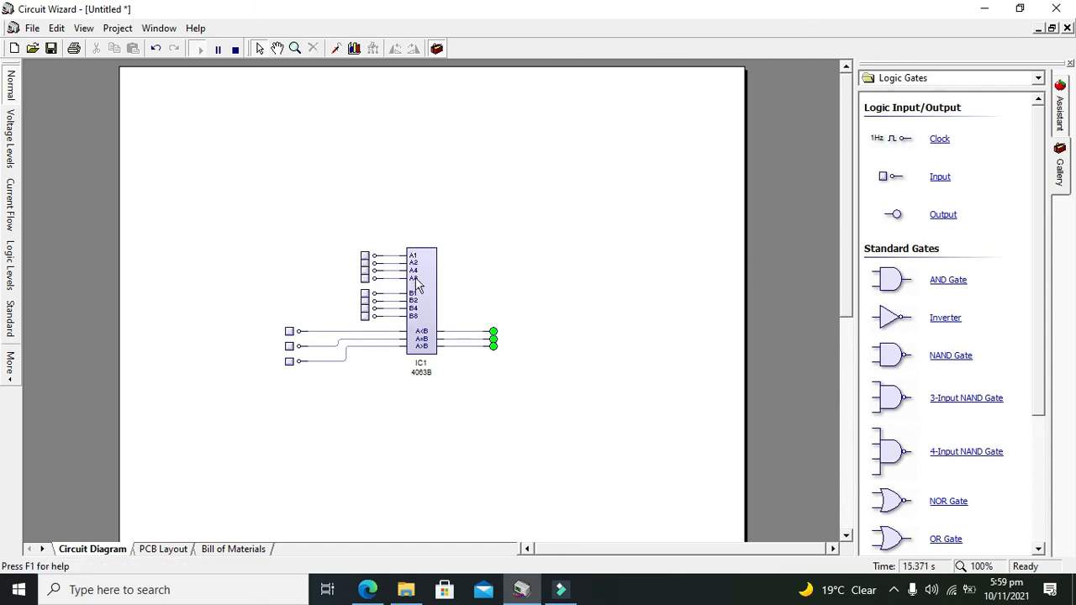
pyautogui.moveTo(356, 245)
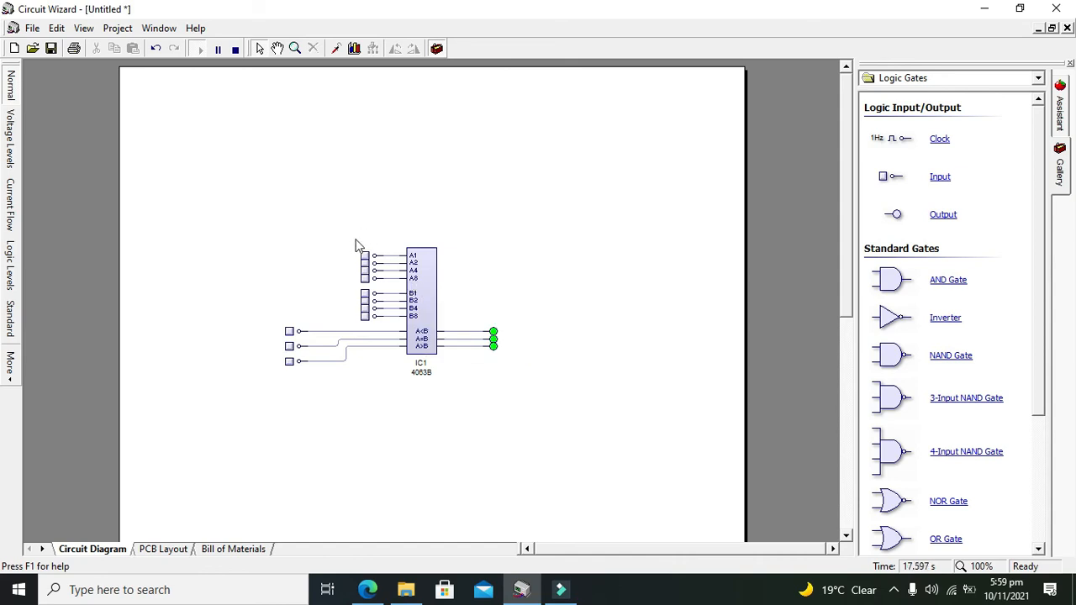
pyautogui.moveTo(417, 306)
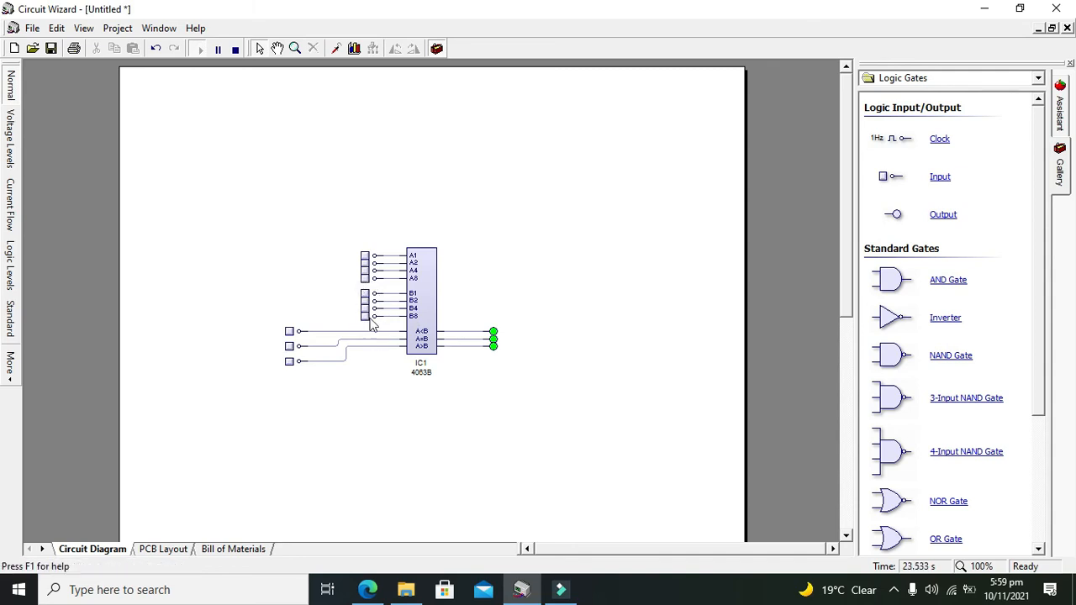
pyautogui.moveTo(498, 343)
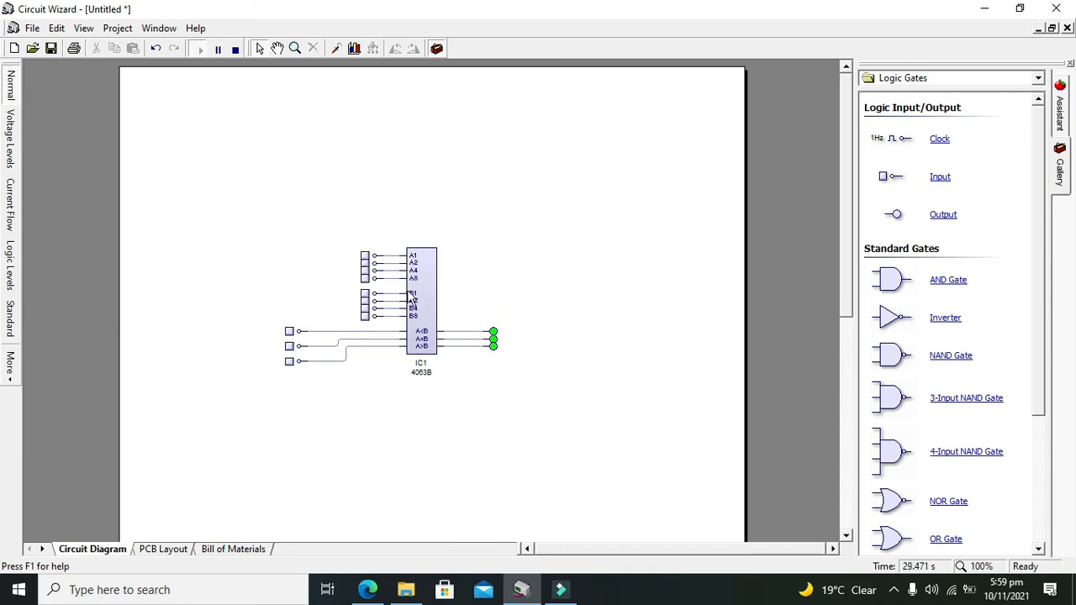
pyautogui.moveTo(212, 336)
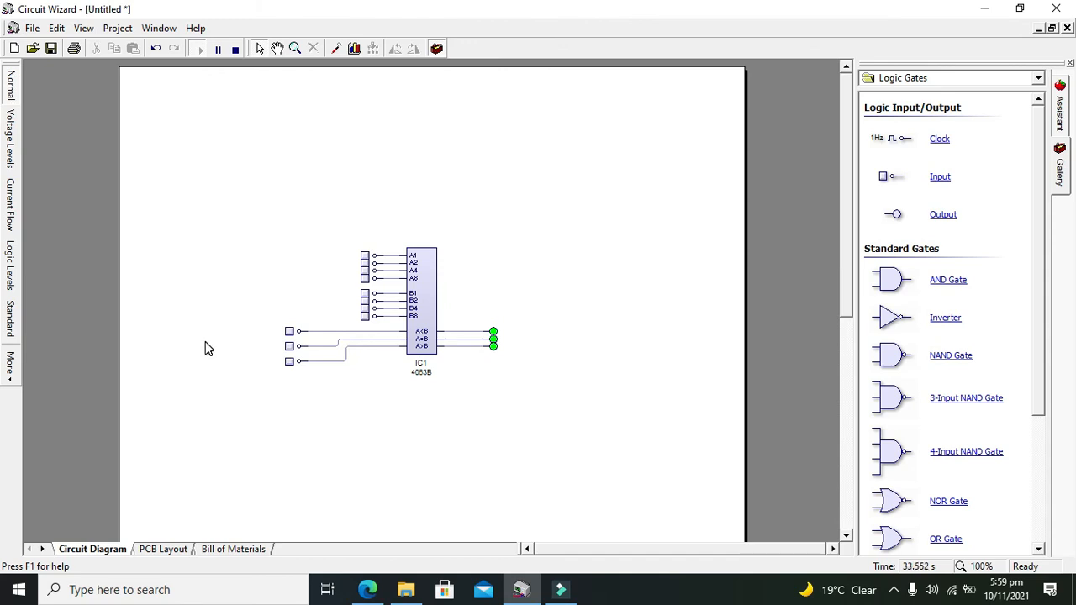
pyautogui.moveTo(211, 340)
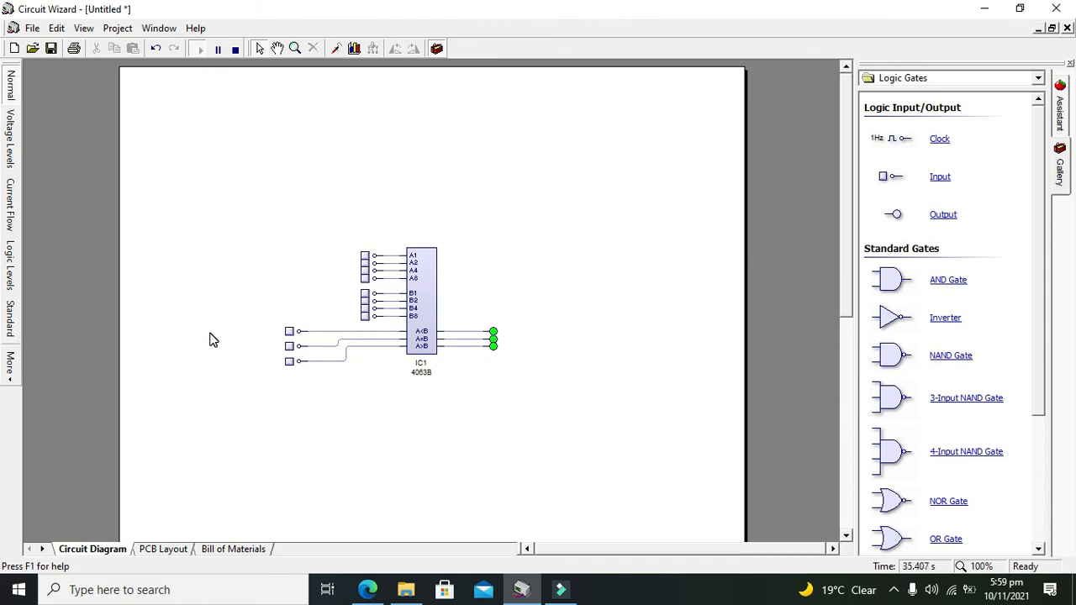
pyautogui.moveTo(245, 326)
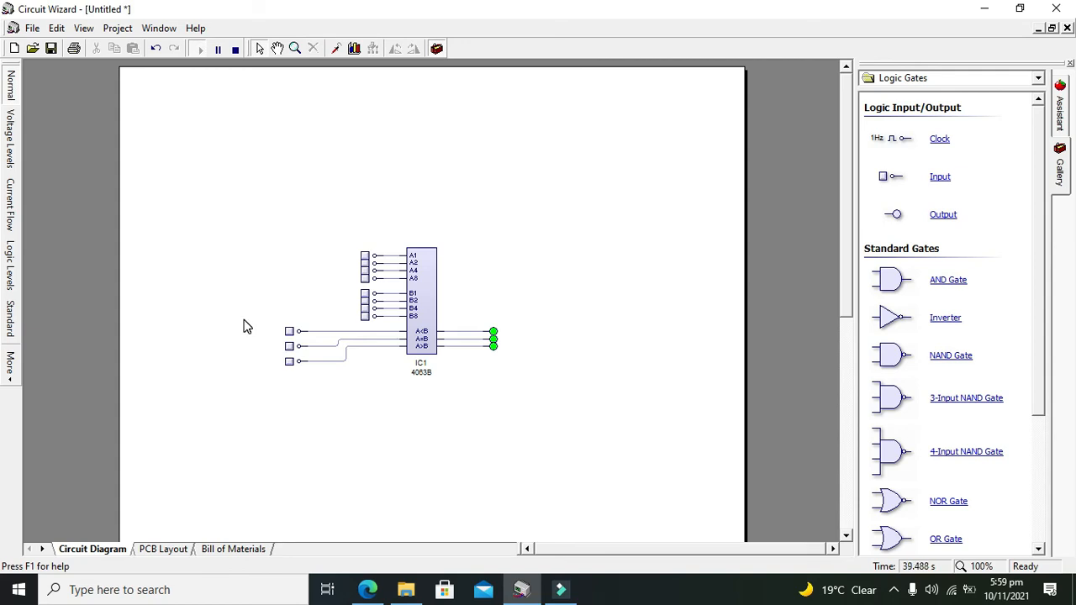
pyautogui.moveTo(260, 316)
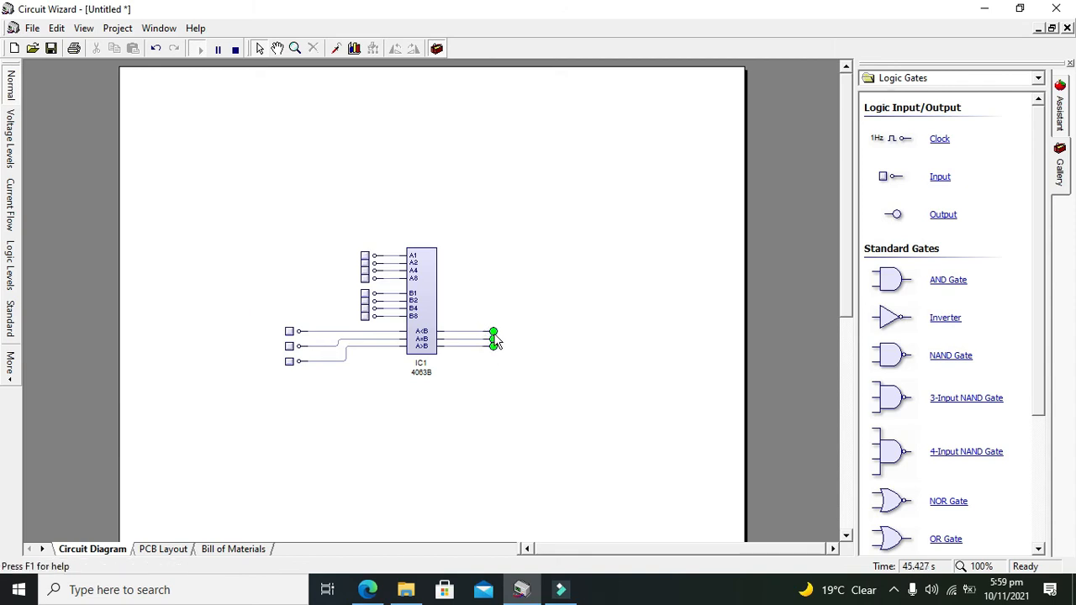
# - Toggle input A1 high and low, then try the middle cascade input in simulation
pyautogui.click(367, 255)
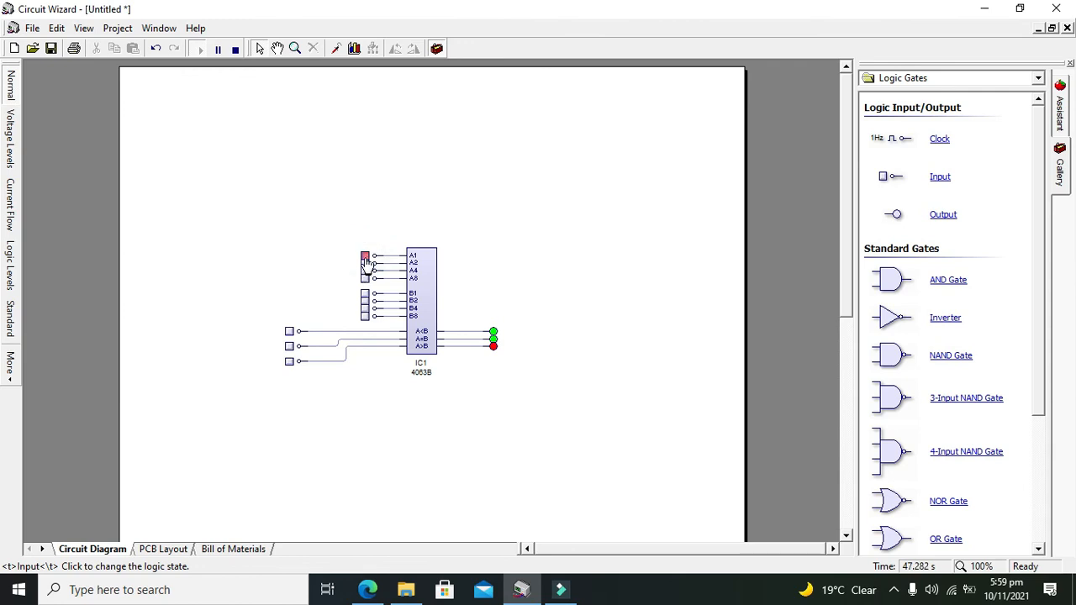
pyautogui.click(364, 255)
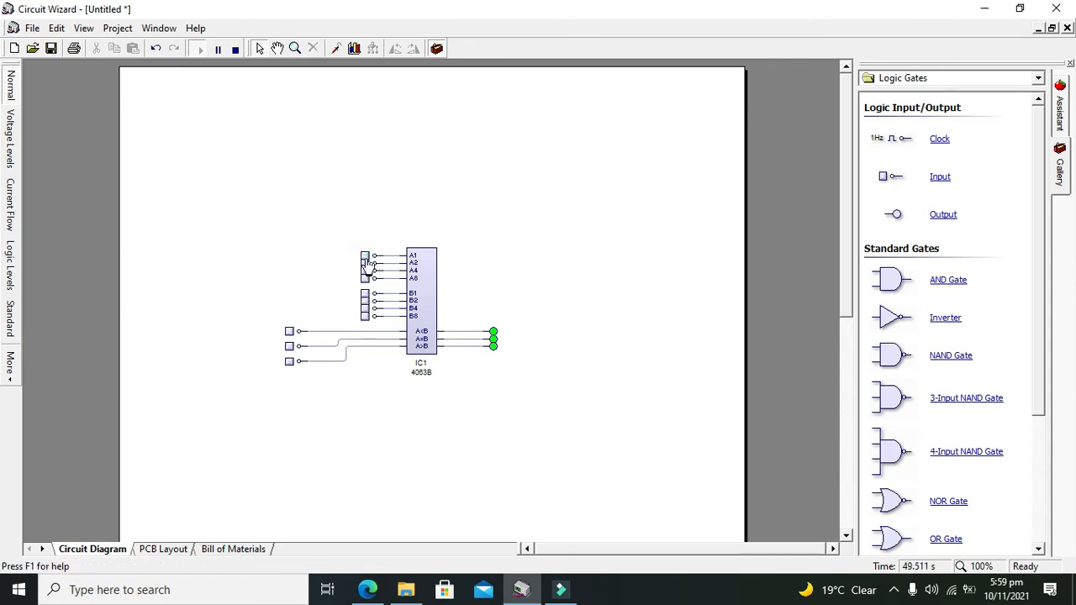
pyautogui.click(289, 346)
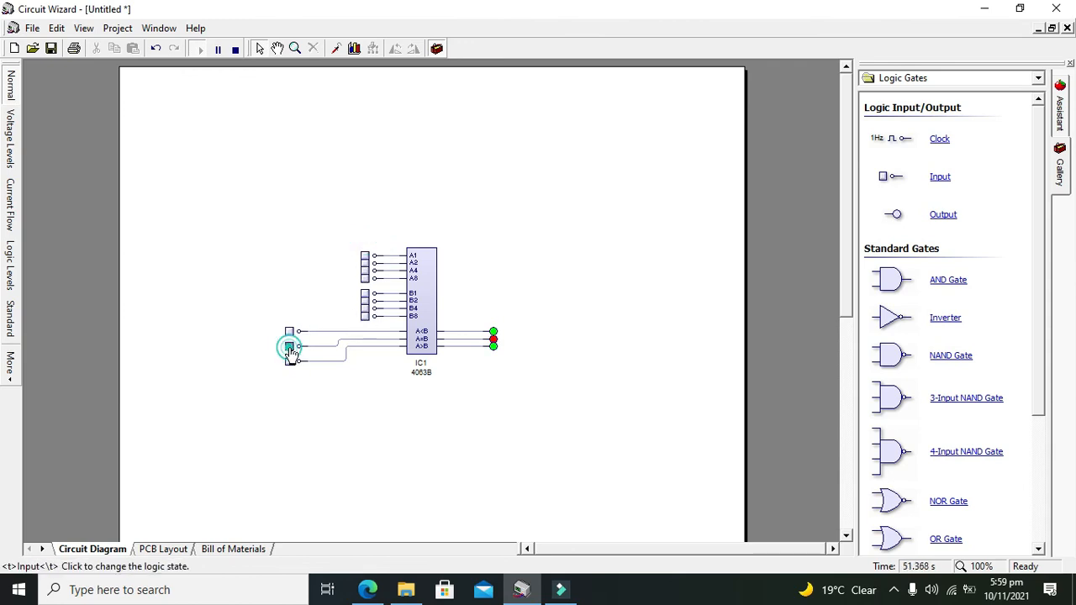
pyautogui.click(289, 347)
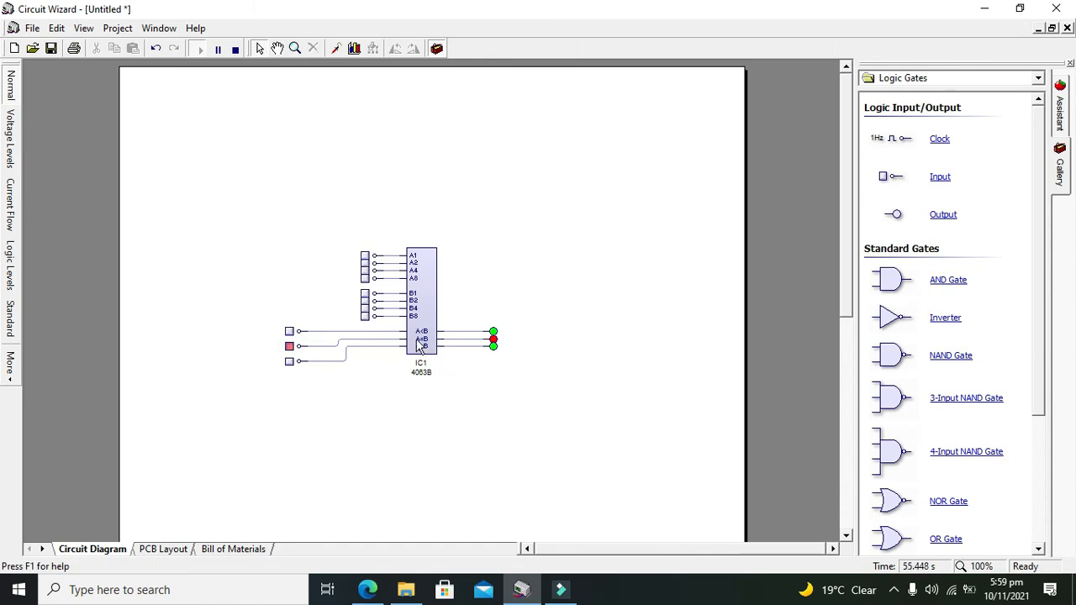
pyautogui.moveTo(424, 345)
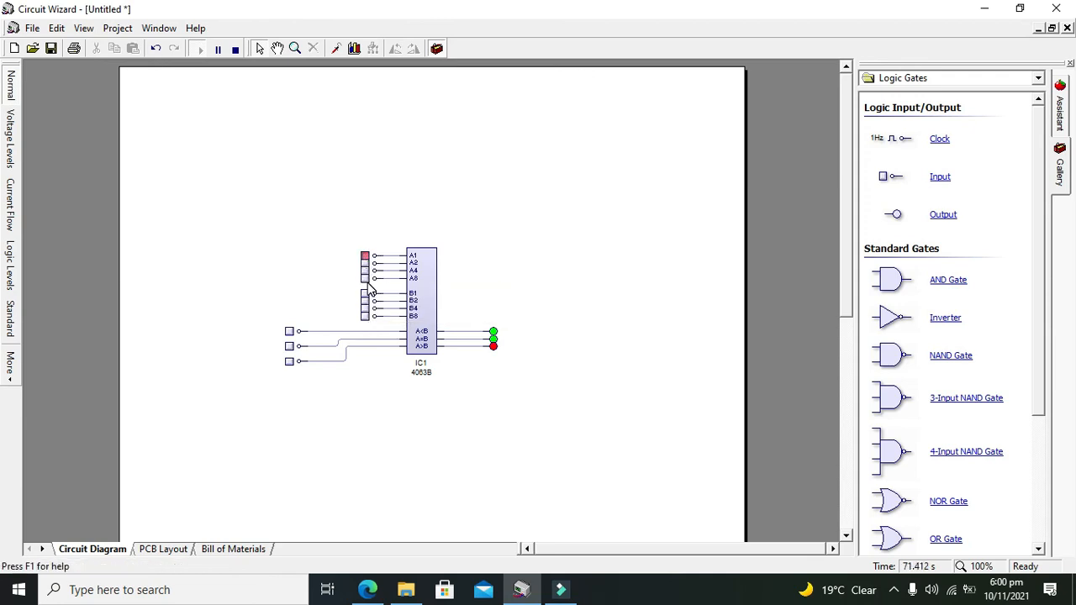
pyautogui.moveTo(373, 316)
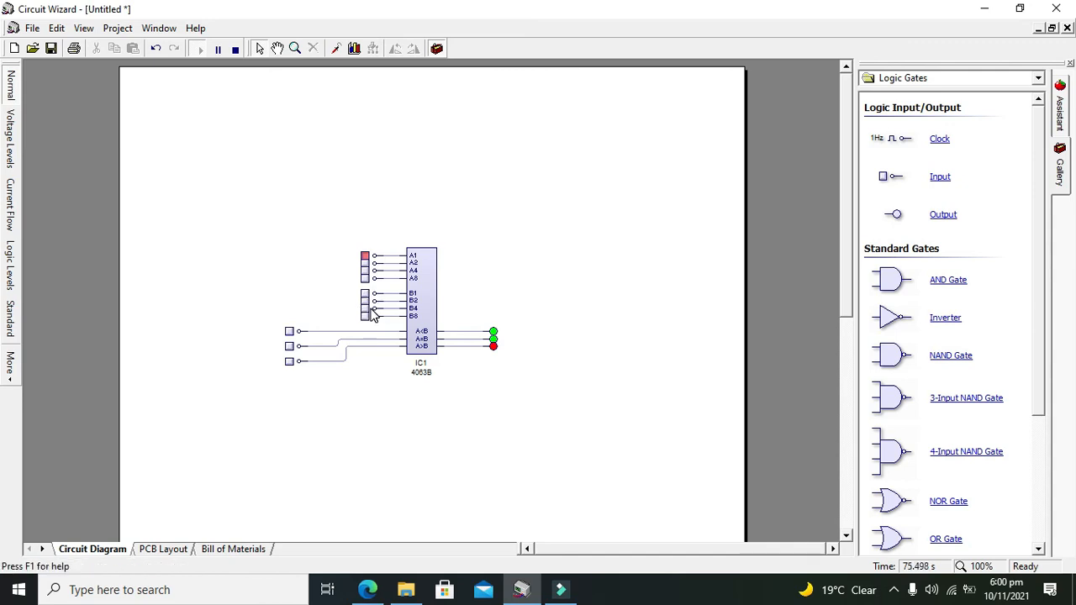
pyautogui.moveTo(294, 332)
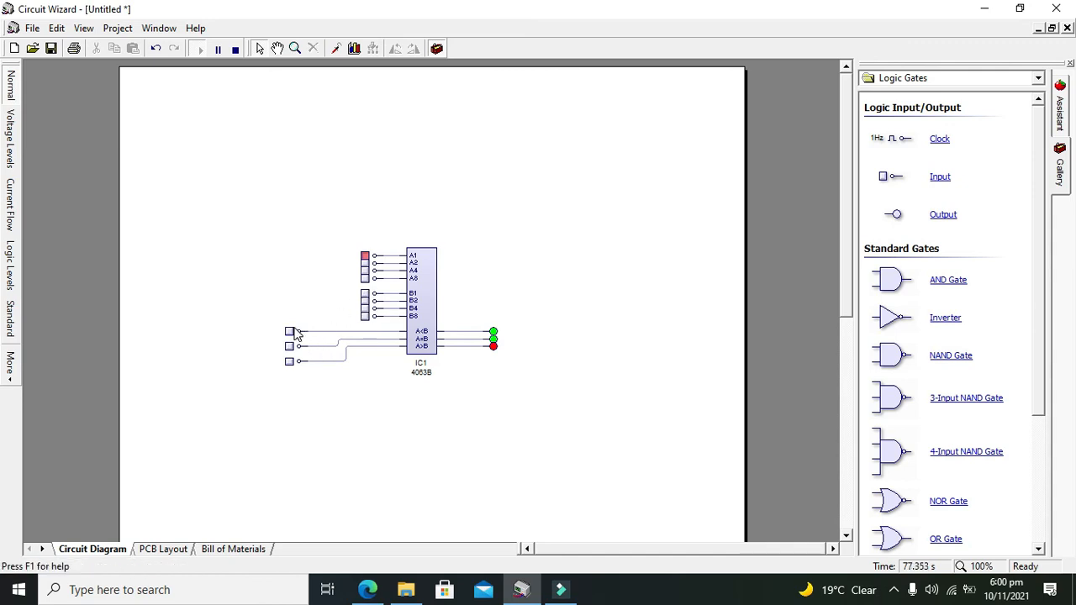
# - Set B1 high with A1 low and toggle the cascade inputs to check the A<B probe
pyautogui.click(290, 331)
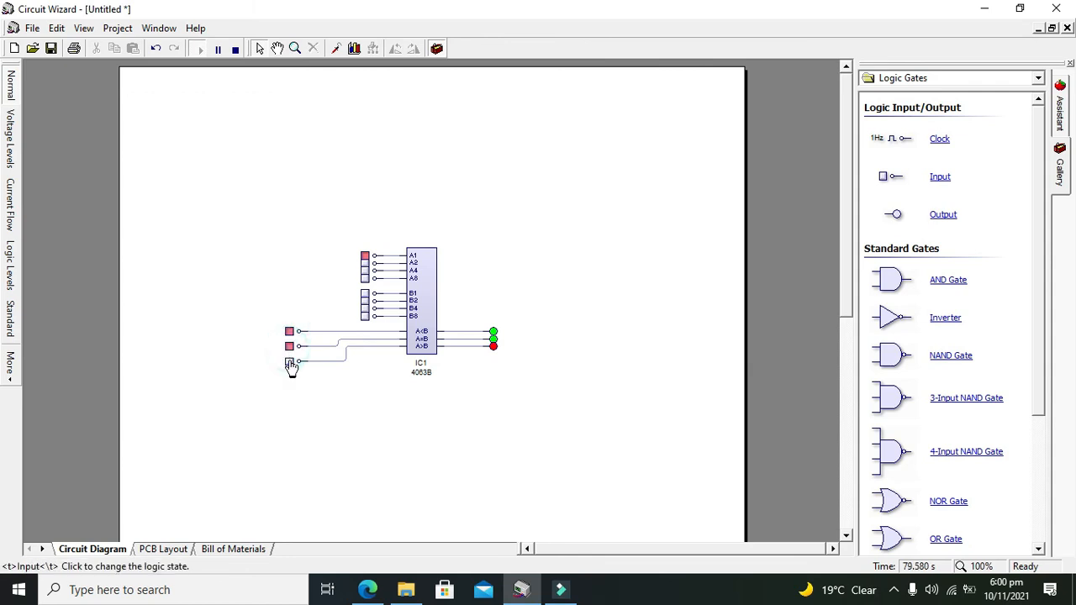
pyautogui.click(289, 331)
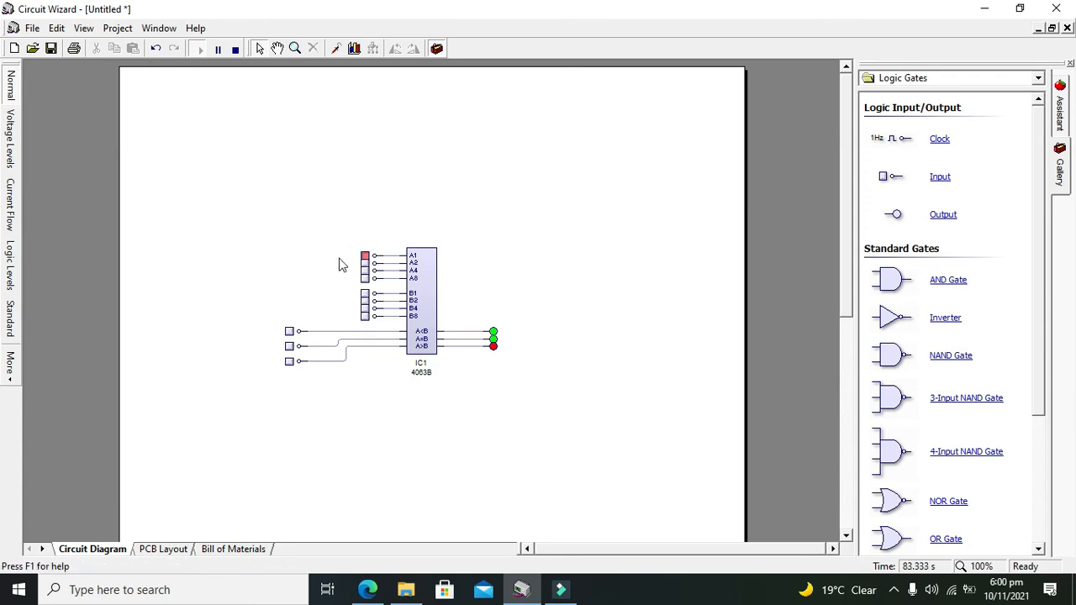
pyautogui.moveTo(360, 262)
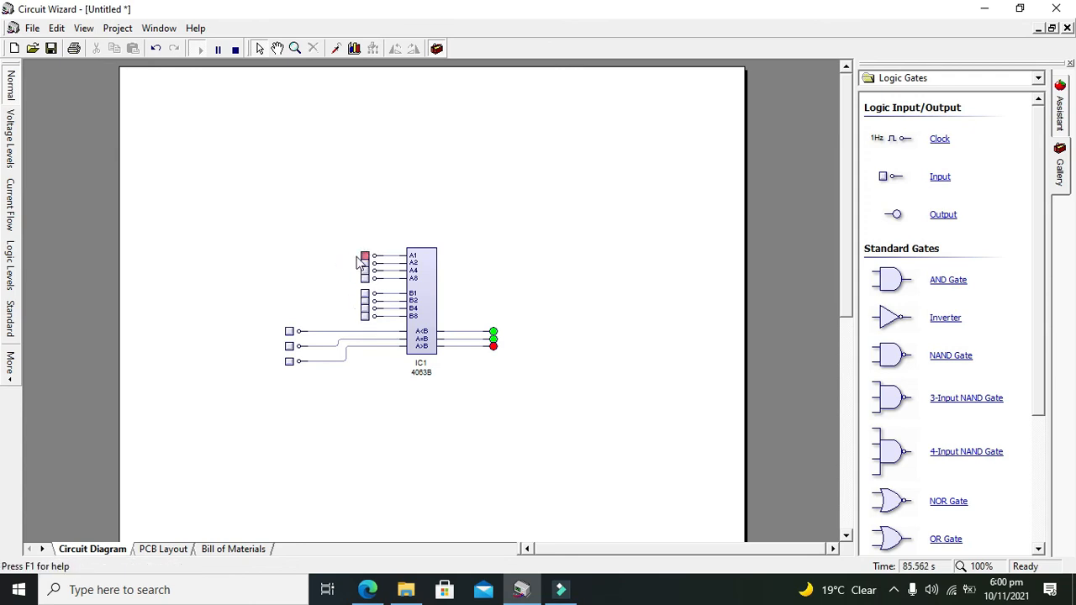
pyautogui.moveTo(373, 284)
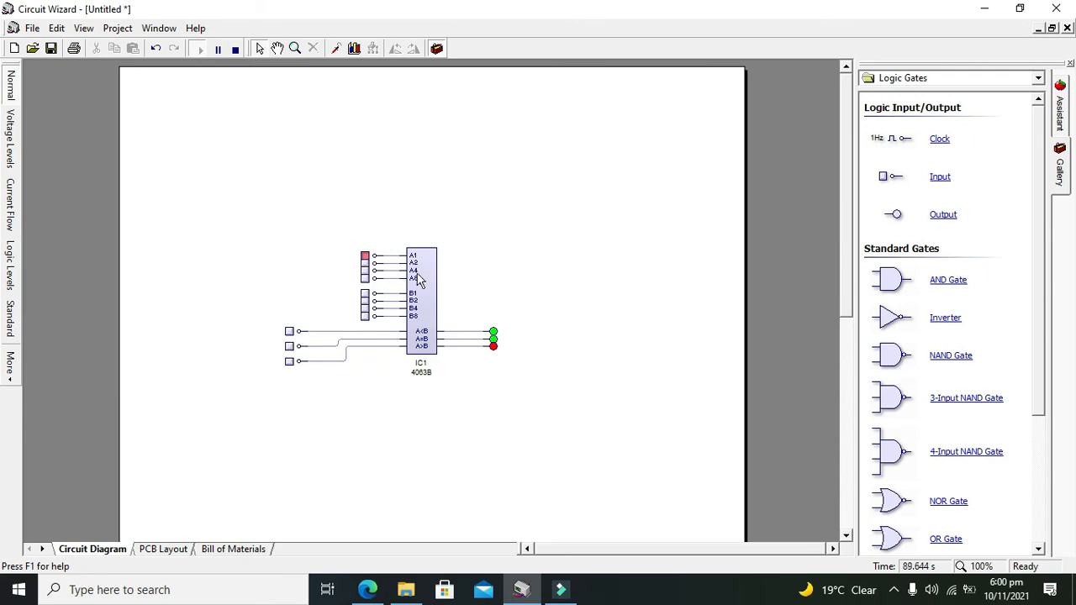
pyautogui.moveTo(495, 347)
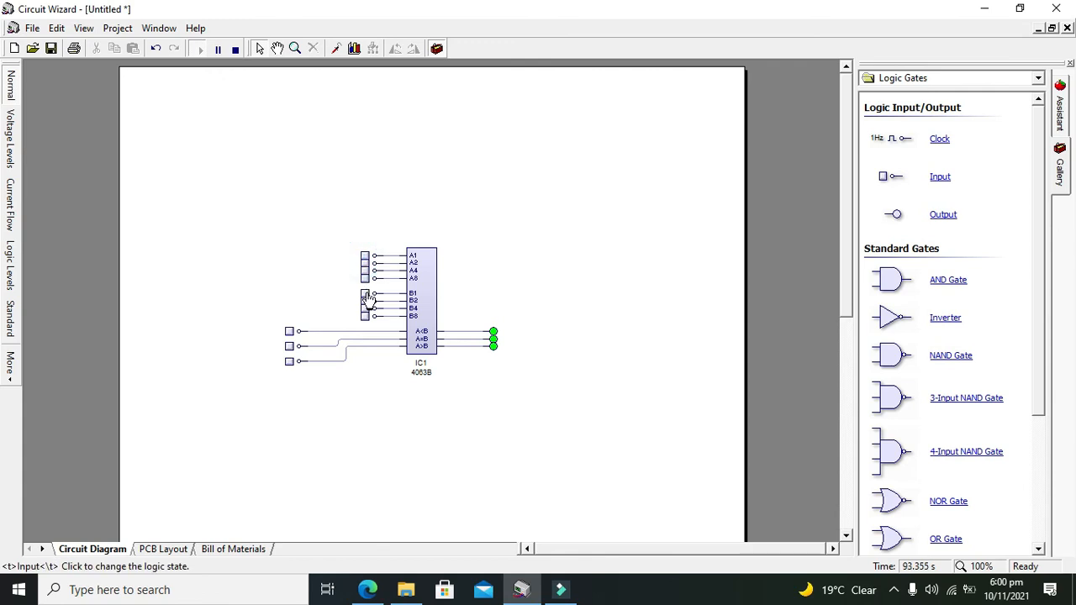
pyautogui.click(494, 343)
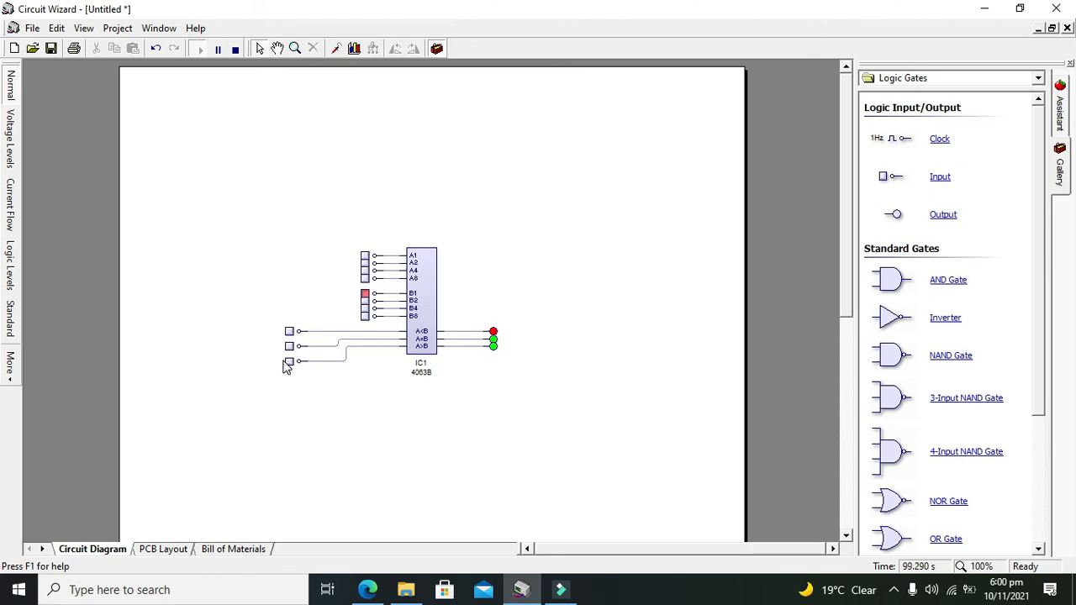
pyautogui.click(289, 339)
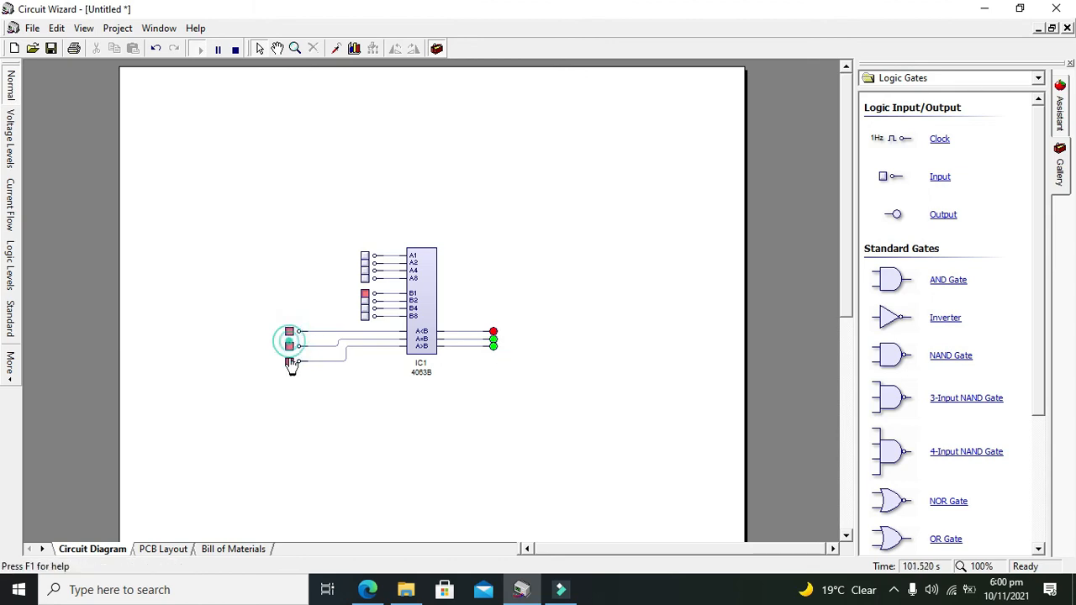
pyautogui.click(289, 363)
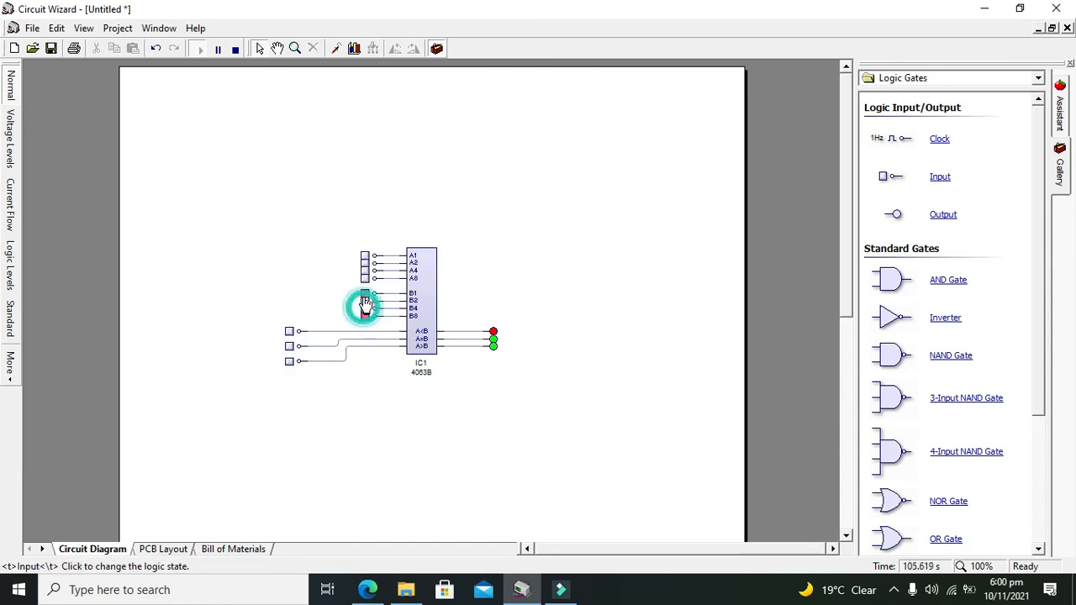
# - Set the B and A data inputs high for the equality test
pyautogui.click(363, 302)
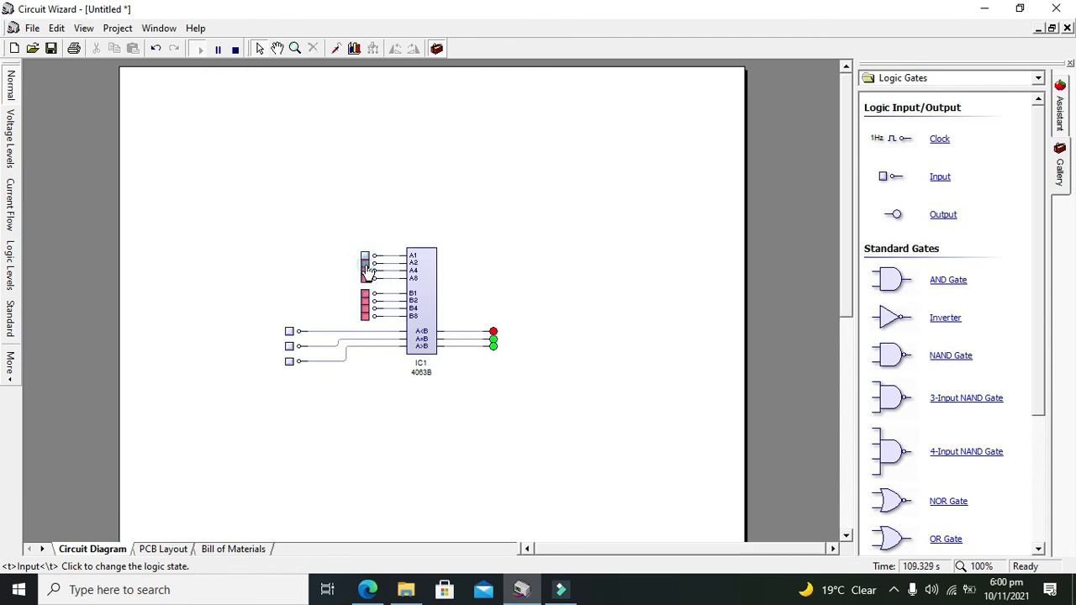
pyautogui.click(364, 259)
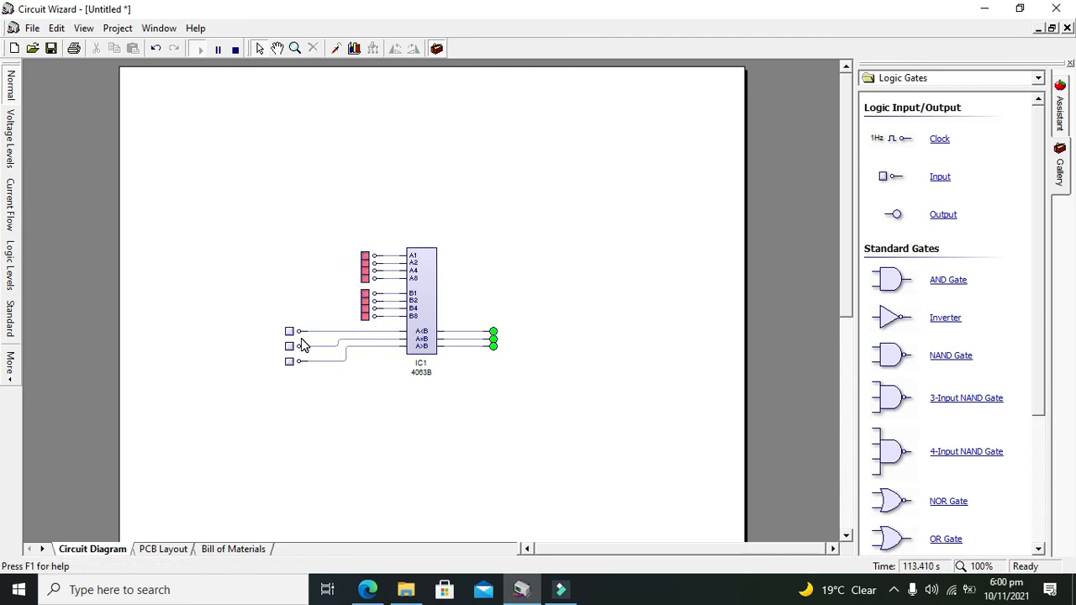
pyautogui.moveTo(293, 346)
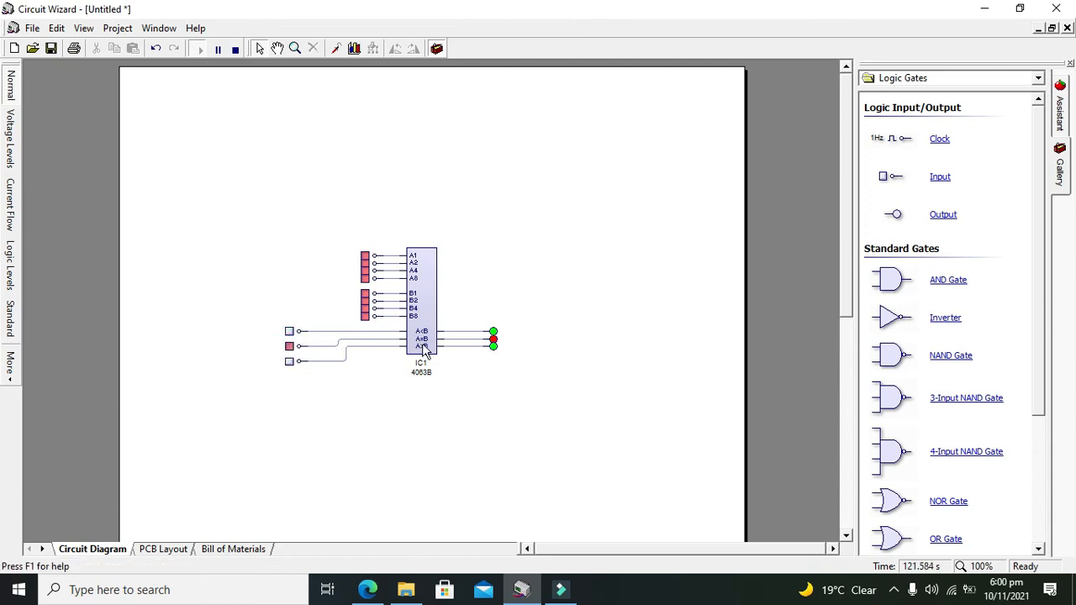
pyautogui.moveTo(518, 348)
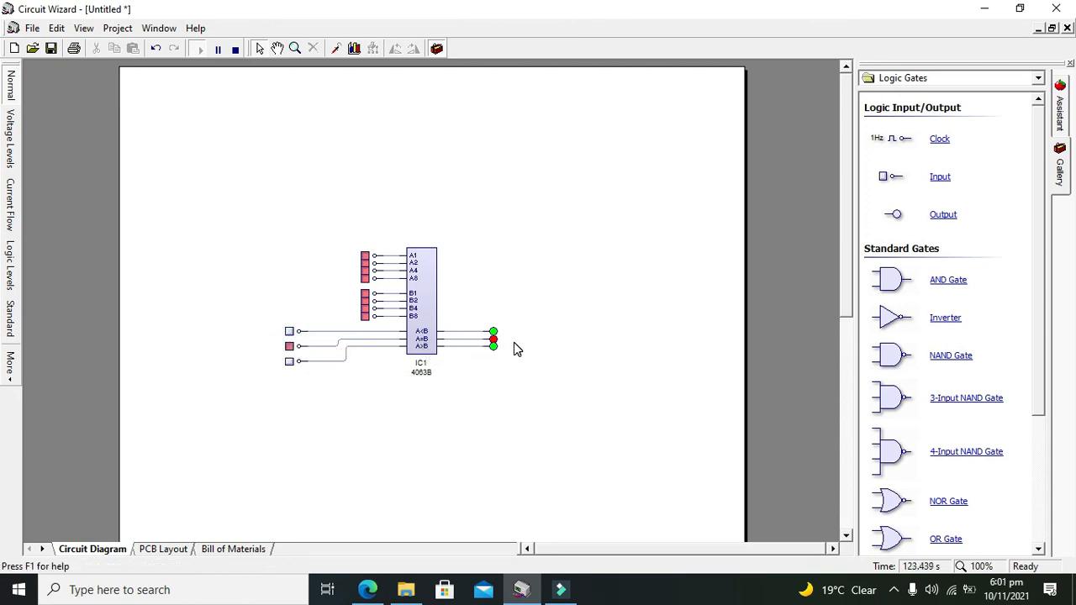
pyautogui.moveTo(496, 316)
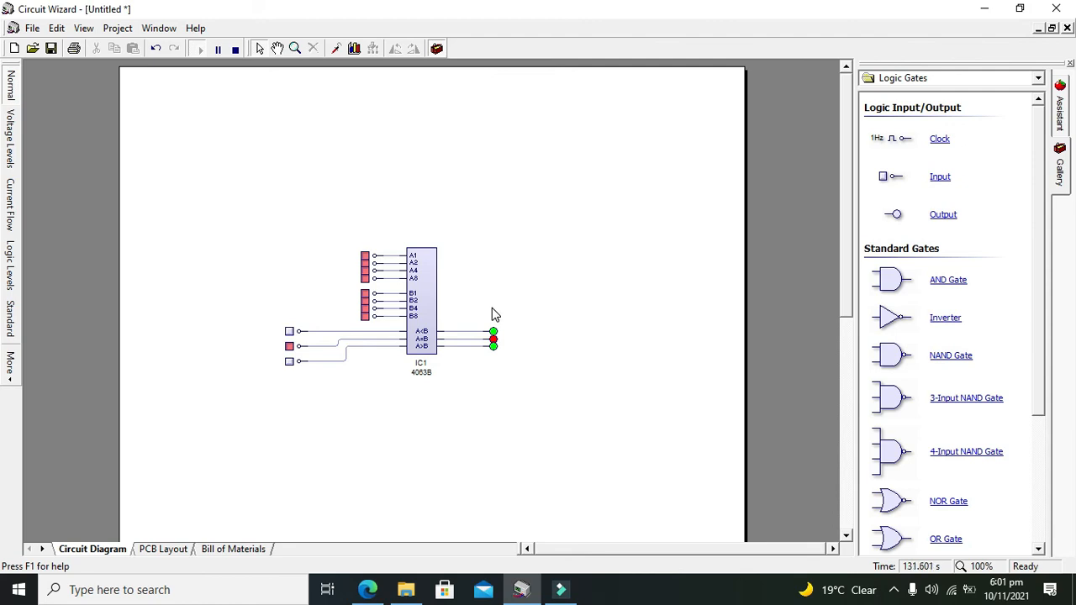
pyautogui.moveTo(934, 536)
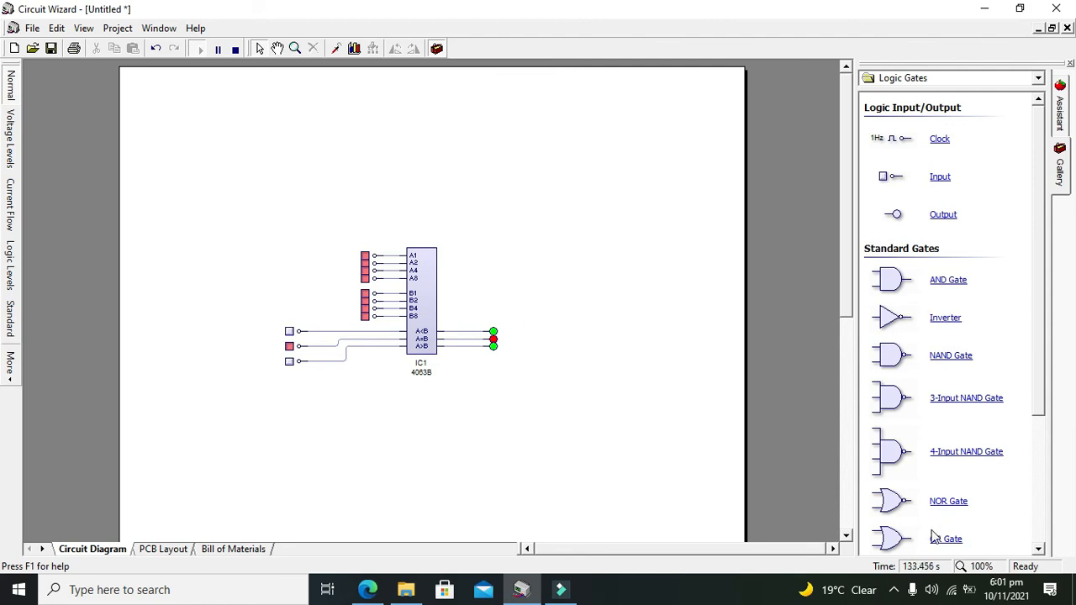